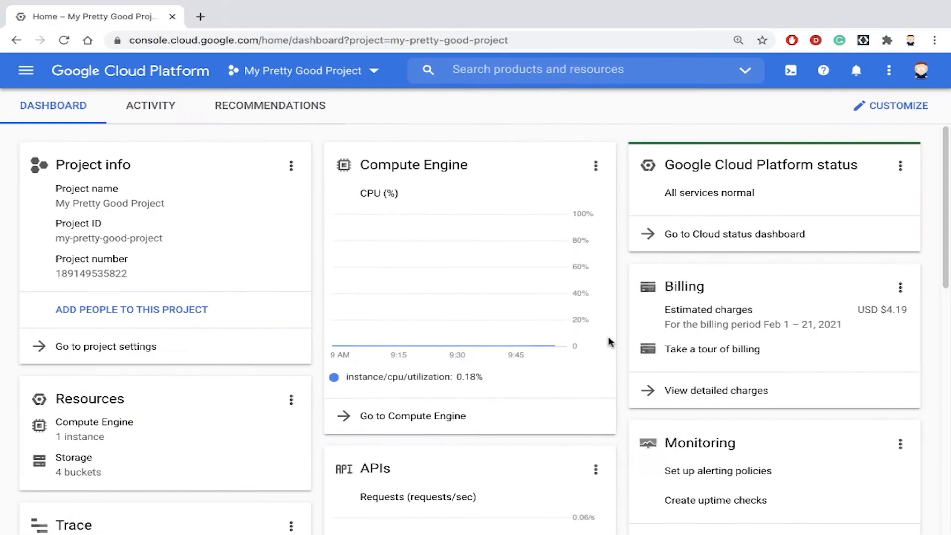
mouse_move(25, 70)
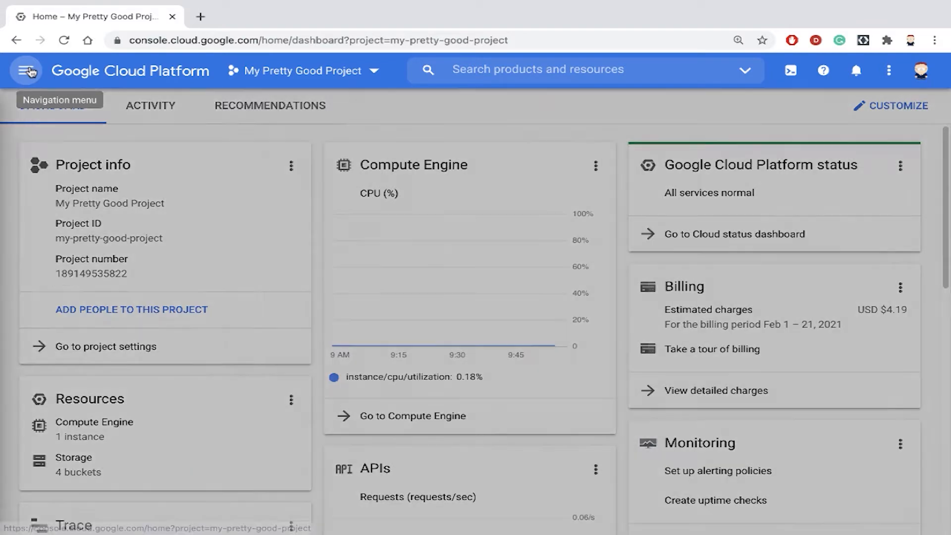
Open the navigation menu and reveal the Pub/Sub submenu under Big Data.
click(26, 70)
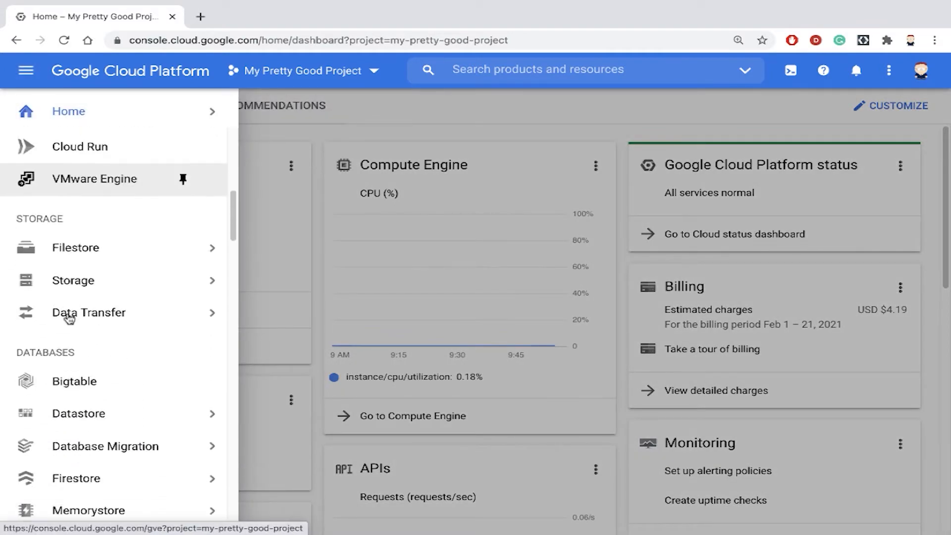
scroll(down, 3)
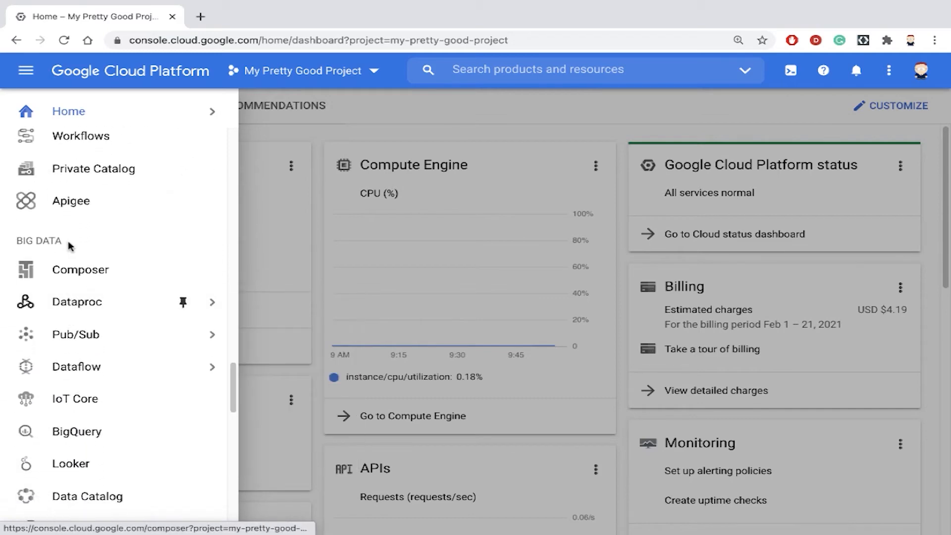
click(76, 334)
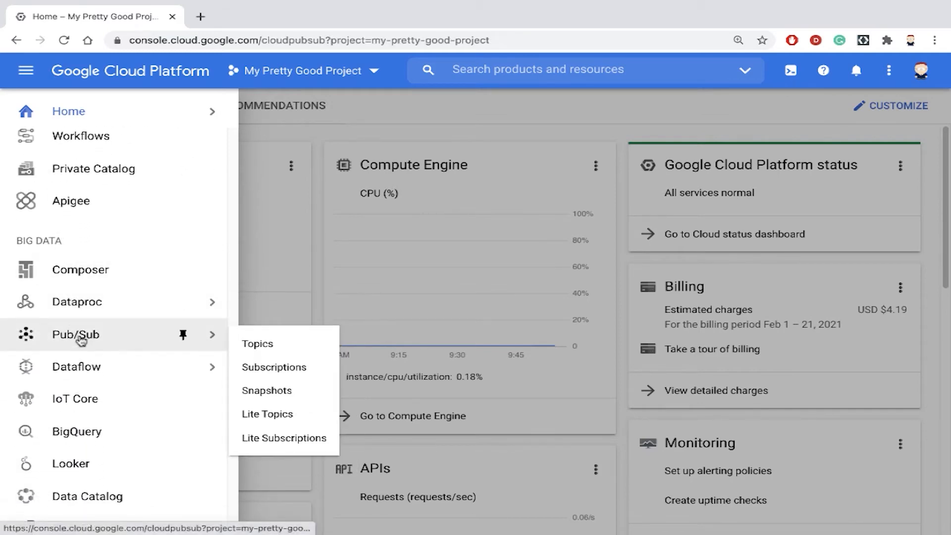
From Pub/Sub Topics, create topic 'translate-topic' with its default subscription.
click(256, 343)
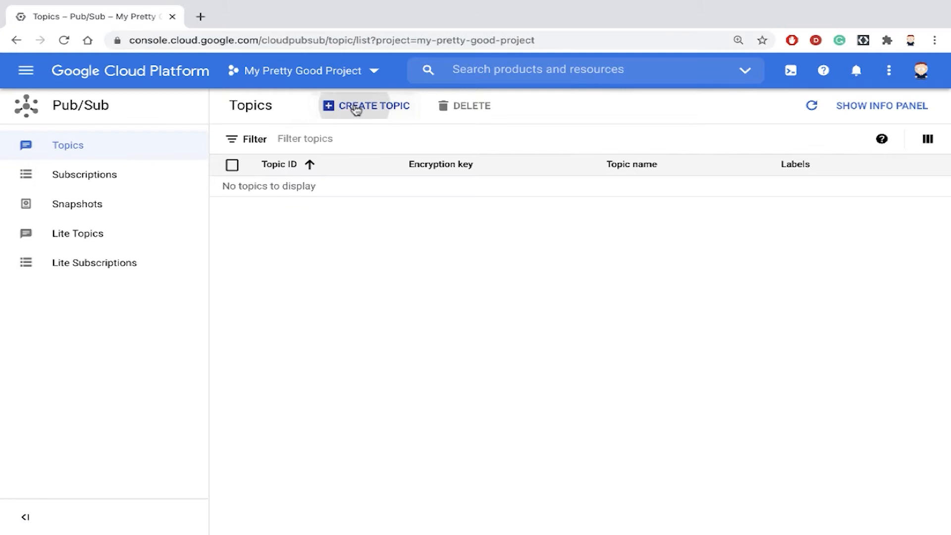
click(366, 105)
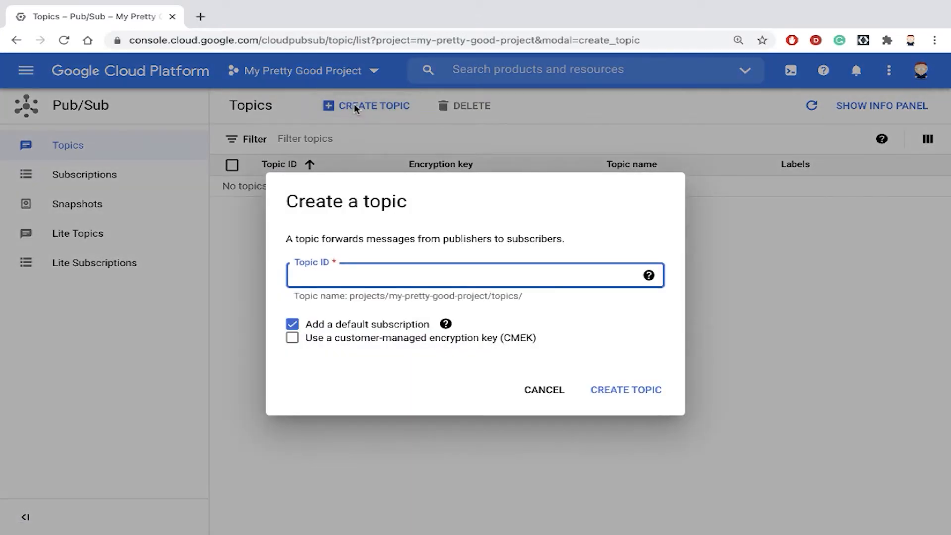
text(trans)
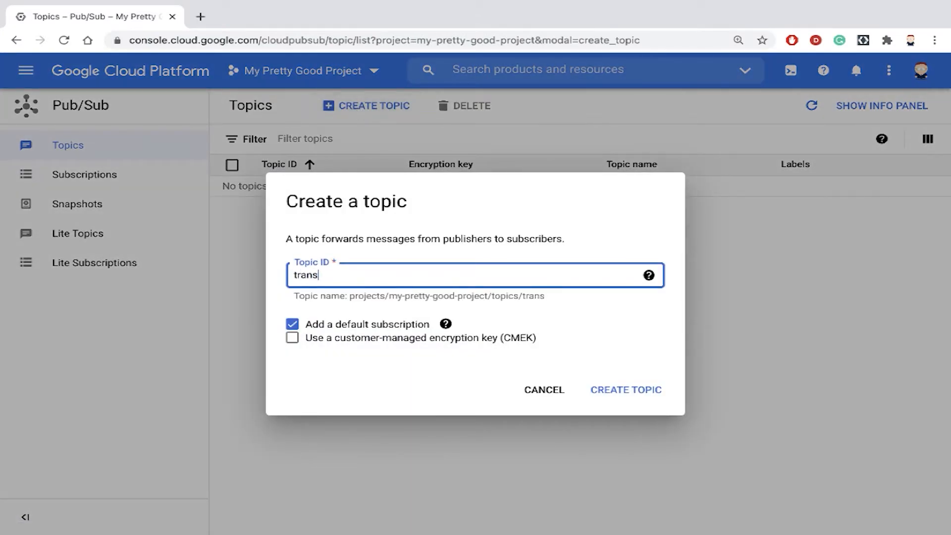
text(late)
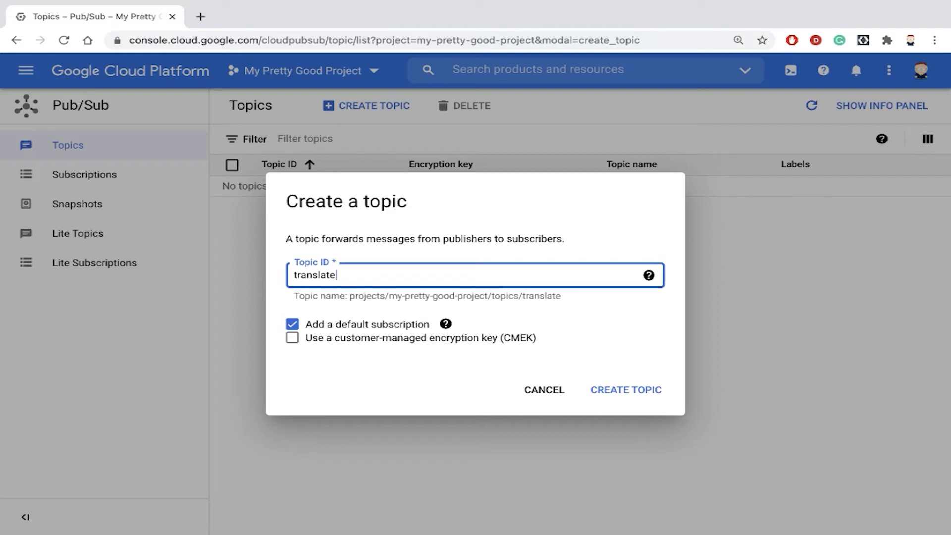
text(-topic)
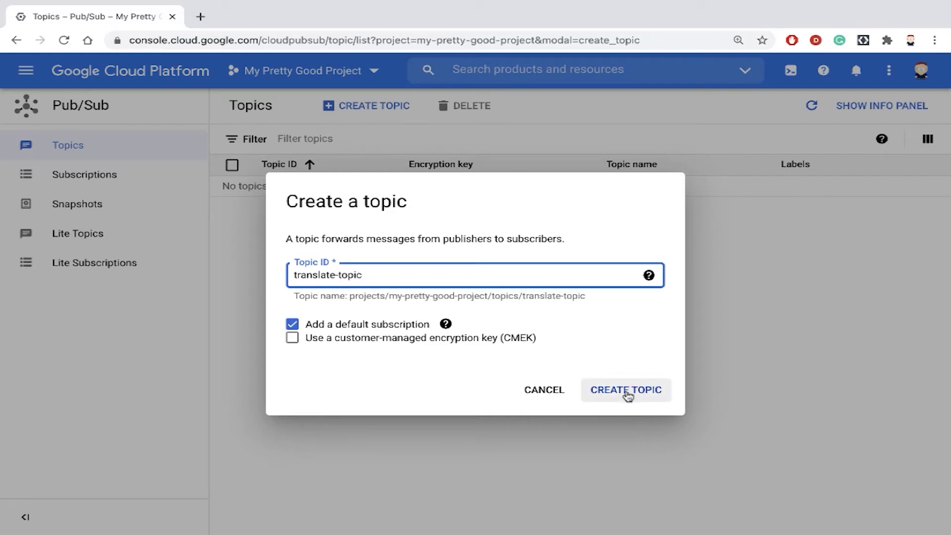
click(624, 390)
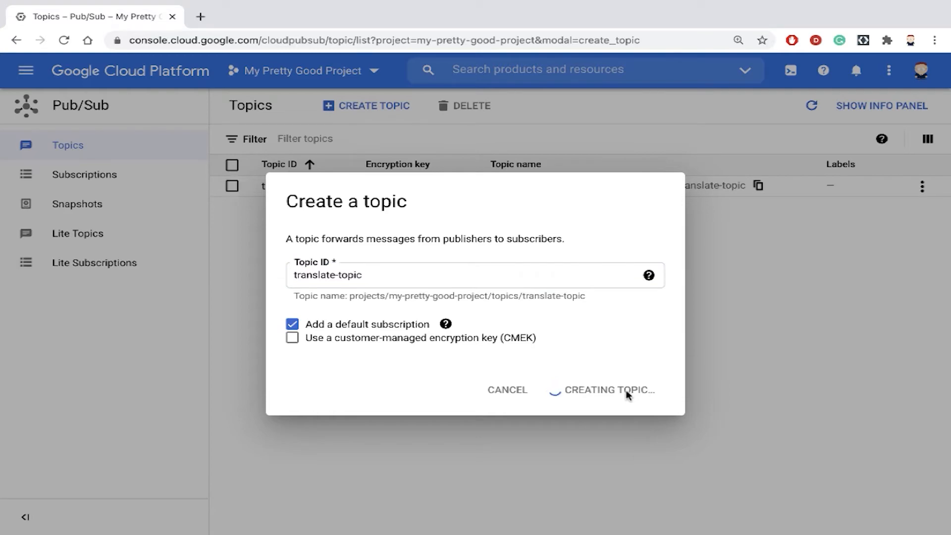
click(610, 389)
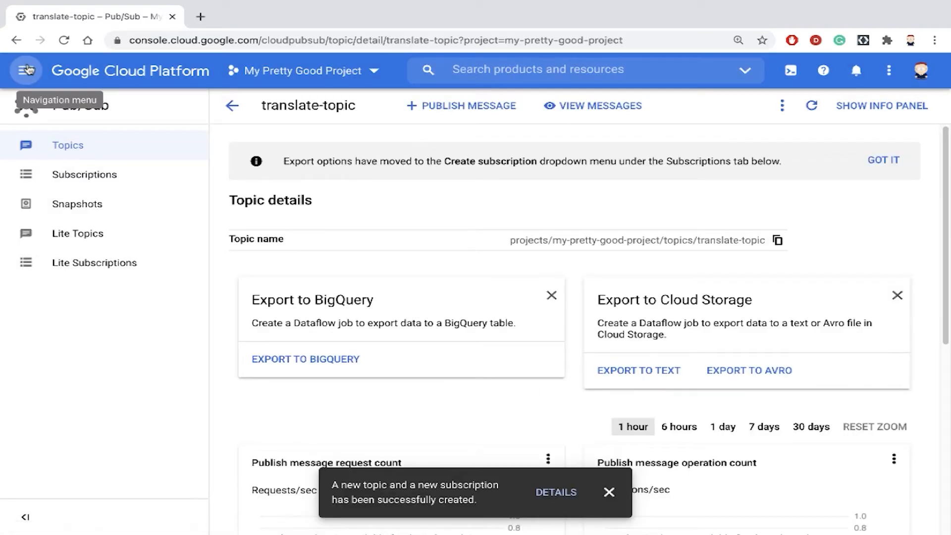
Go to Cloud Functions and enter 'translate-function' as the new function's name.
click(25, 71)
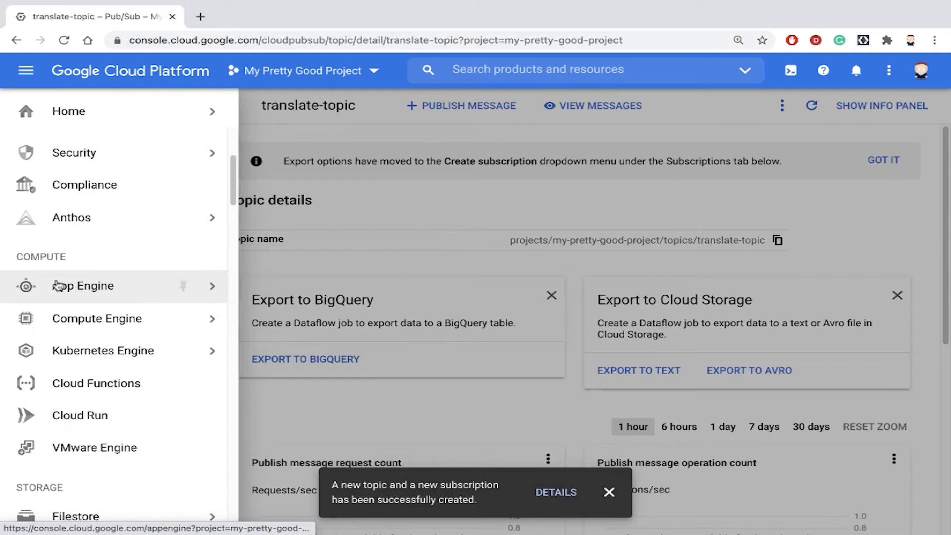
mouse_move(109, 388)
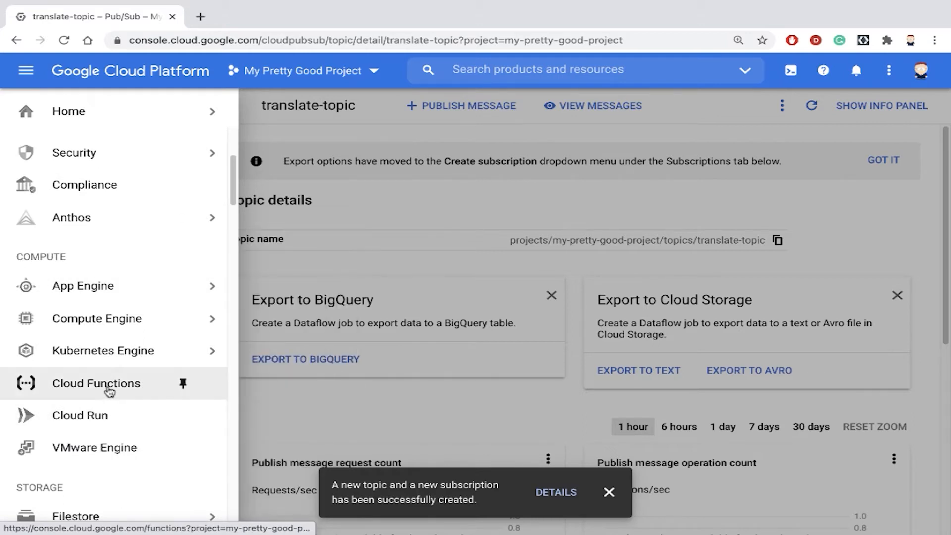
click(96, 382)
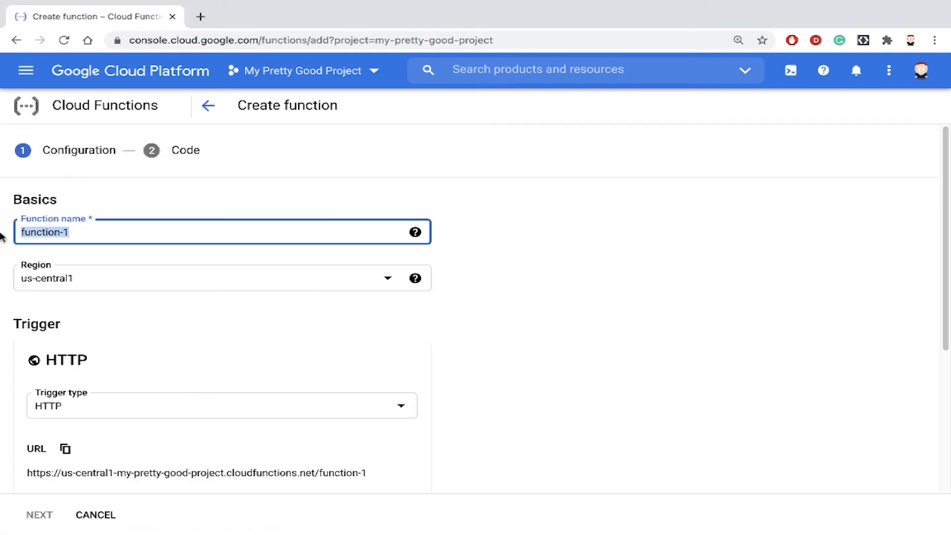
text(transla)
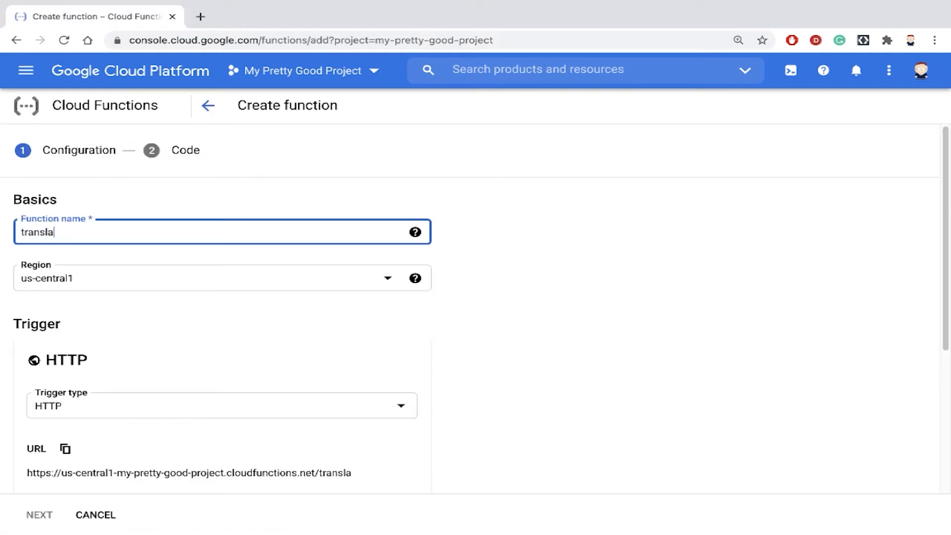
text(te-f)
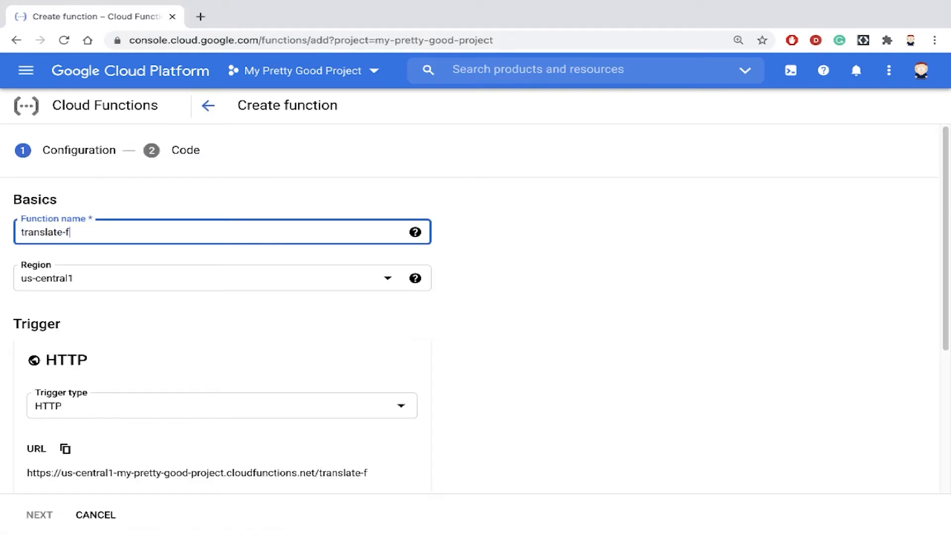
text(unction)
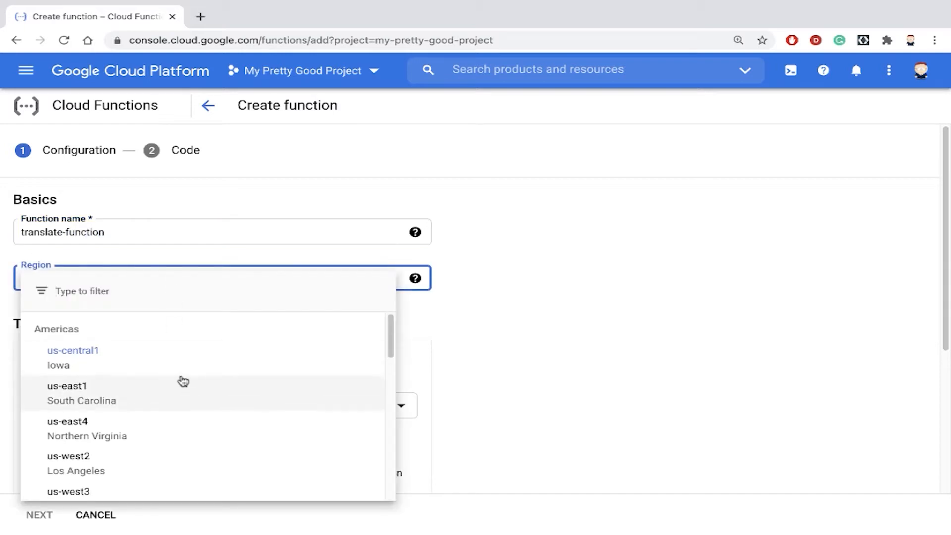
Choose region us-east4 and save a Cloud Pub/Sub trigger on translate-topic.
click(67, 421)
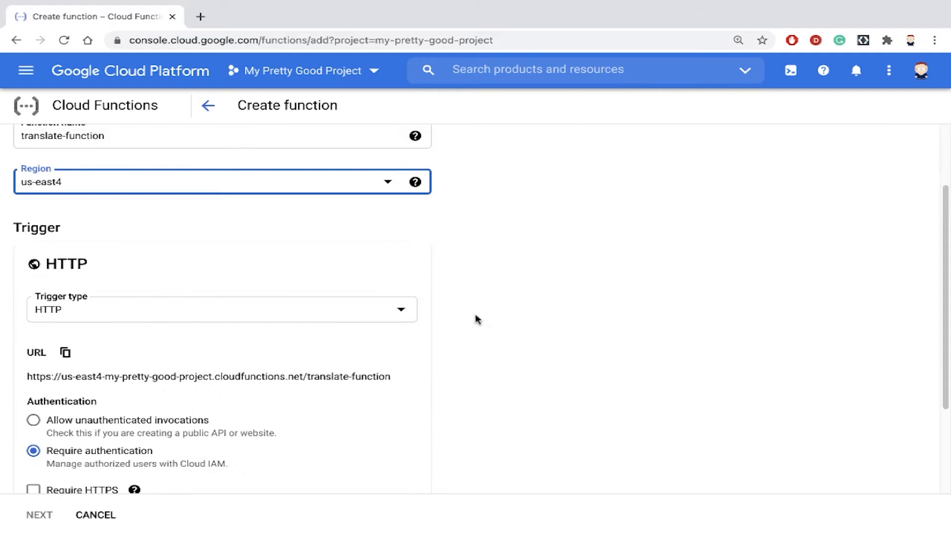
click(222, 309)
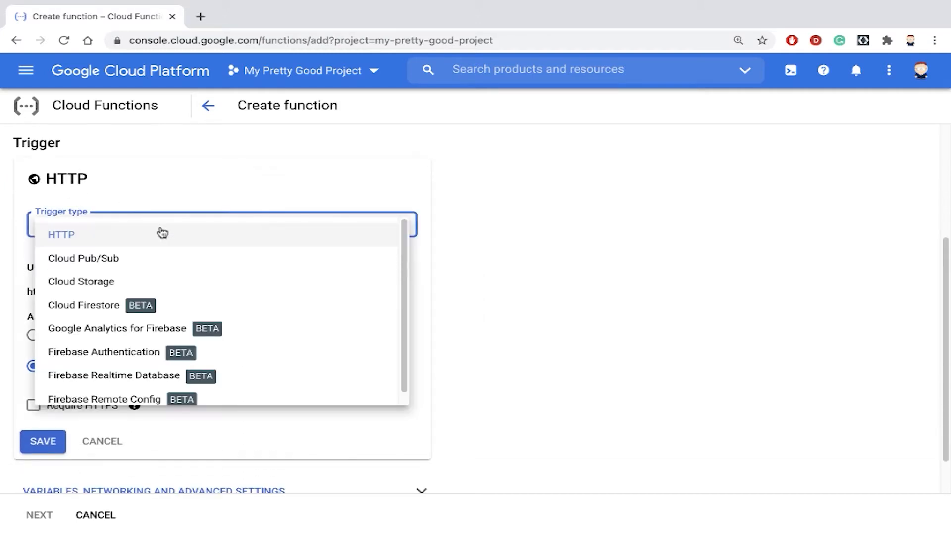
click(83, 257)
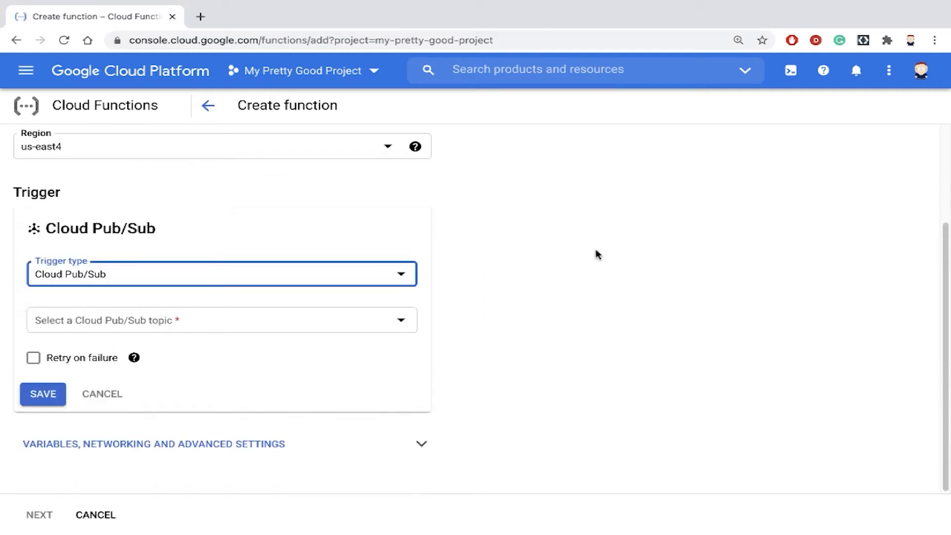
click(221, 319)
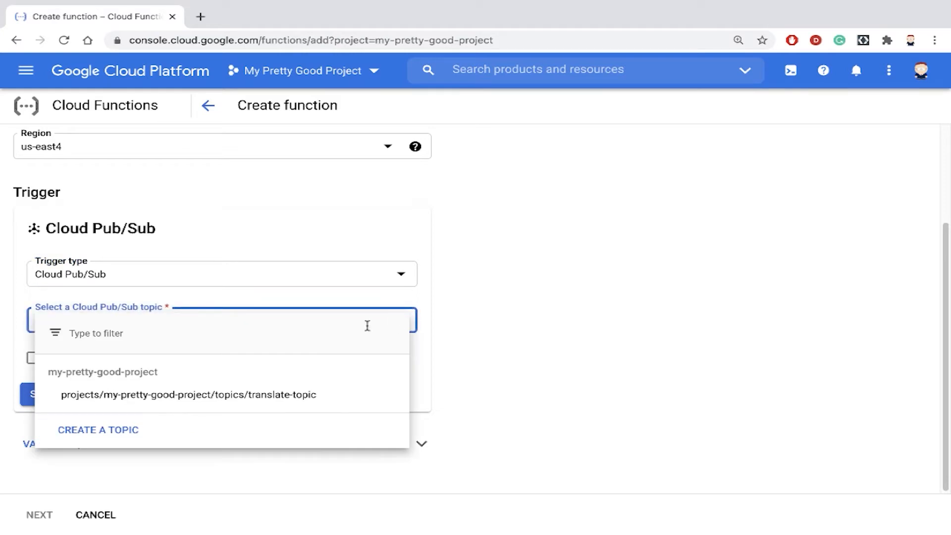
click(188, 394)
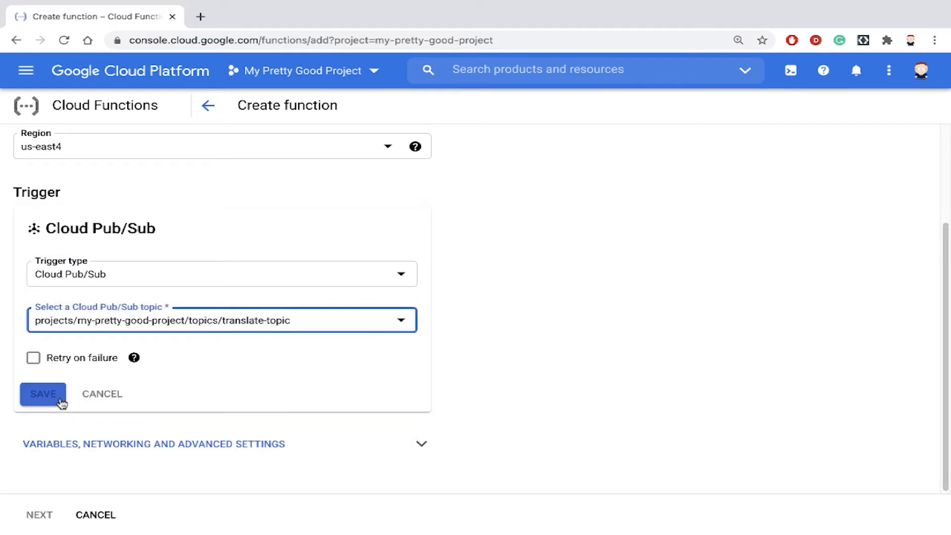
click(43, 394)
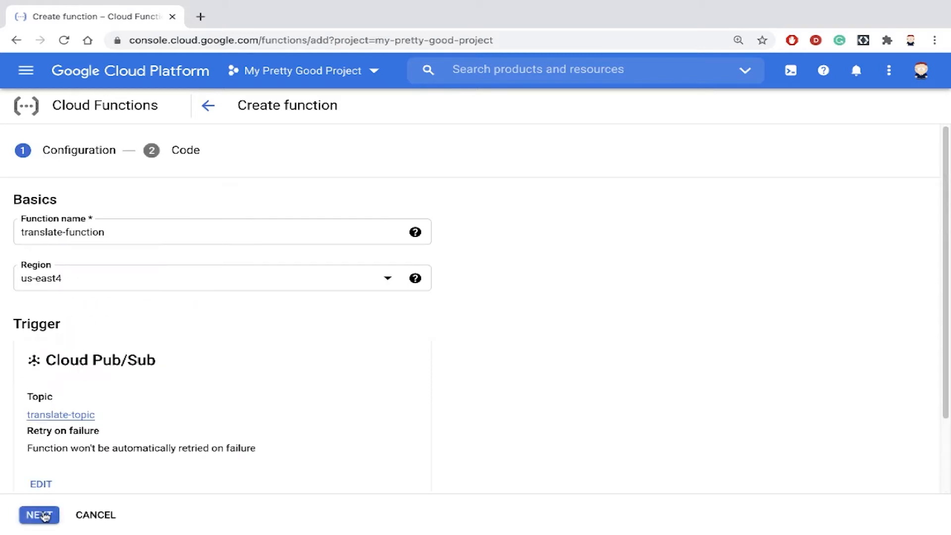
Move to the Code step and select Node.js 14 (BETA) as runtime.
click(38, 514)
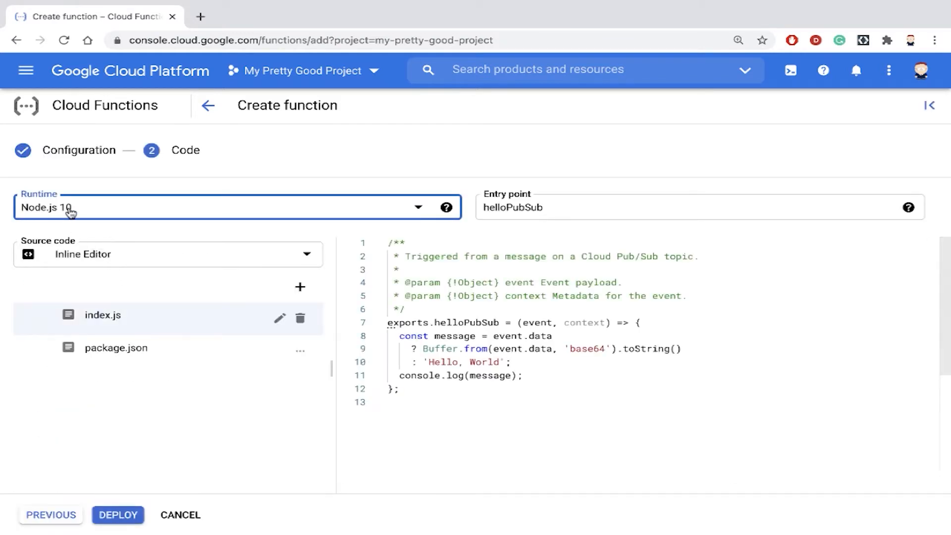
mouse_move(78, 216)
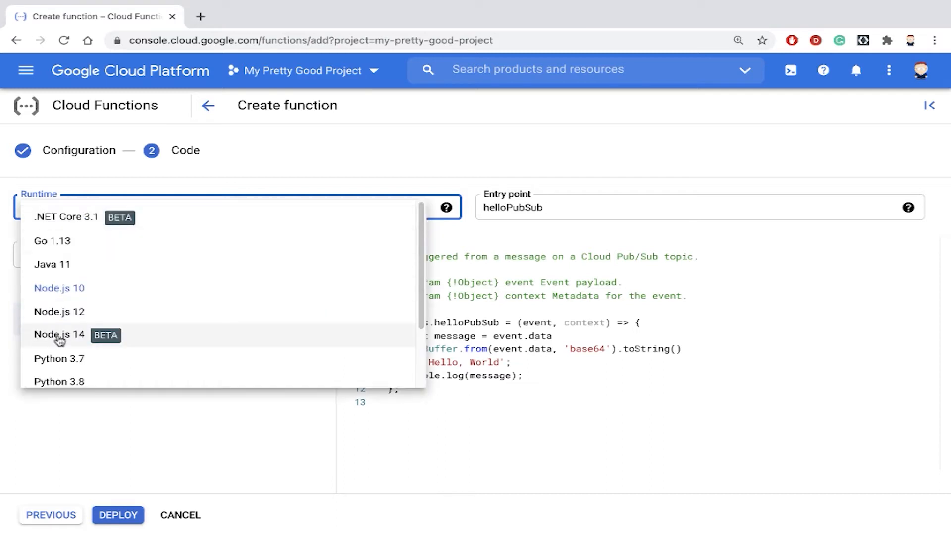
click(59, 334)
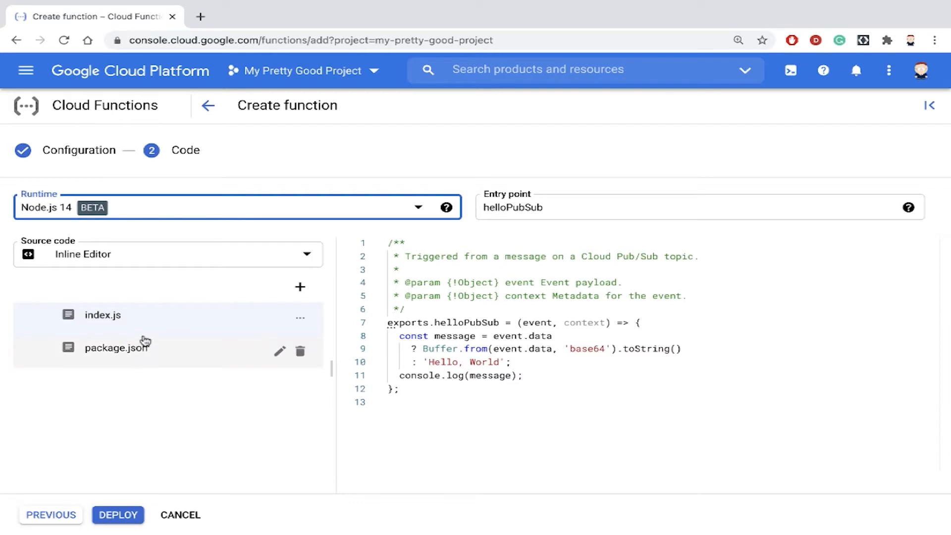
mouse_move(183, 327)
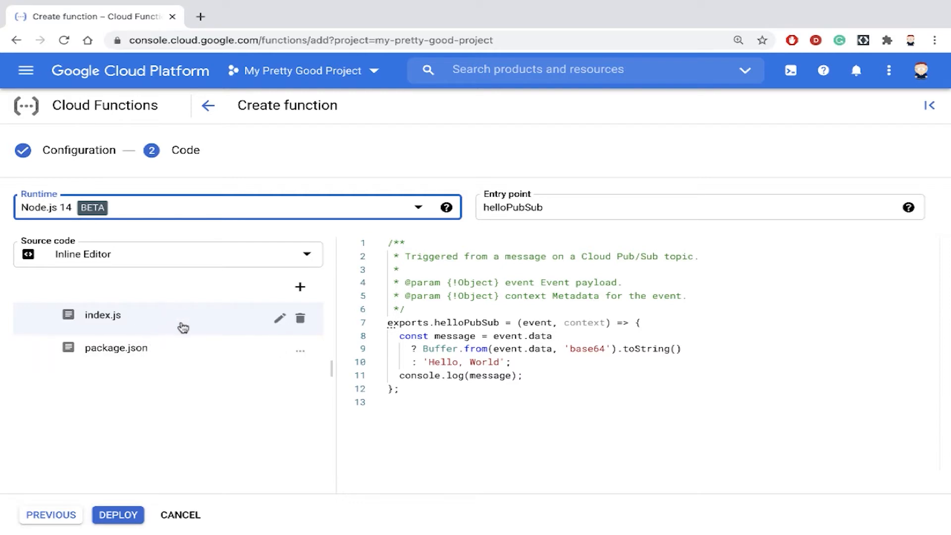
mouse_move(134, 317)
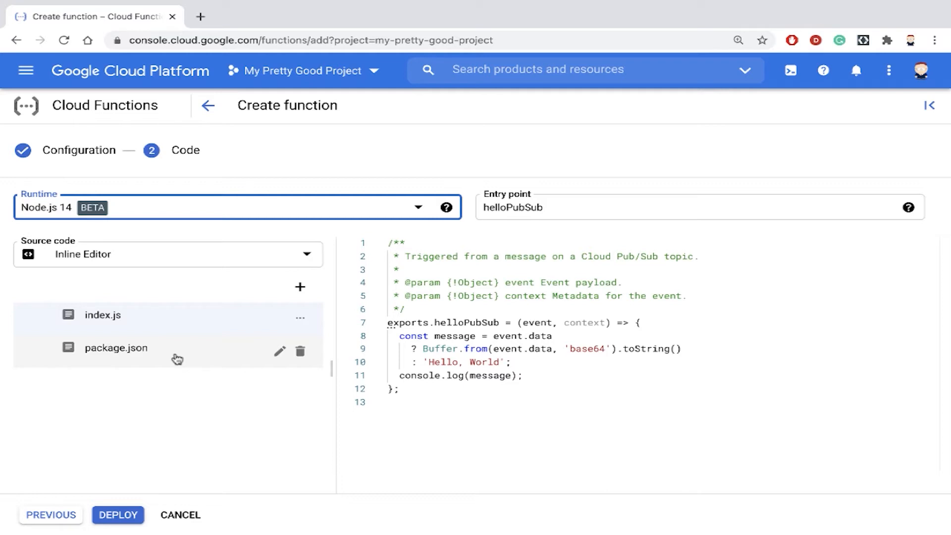
mouse_move(152, 318)
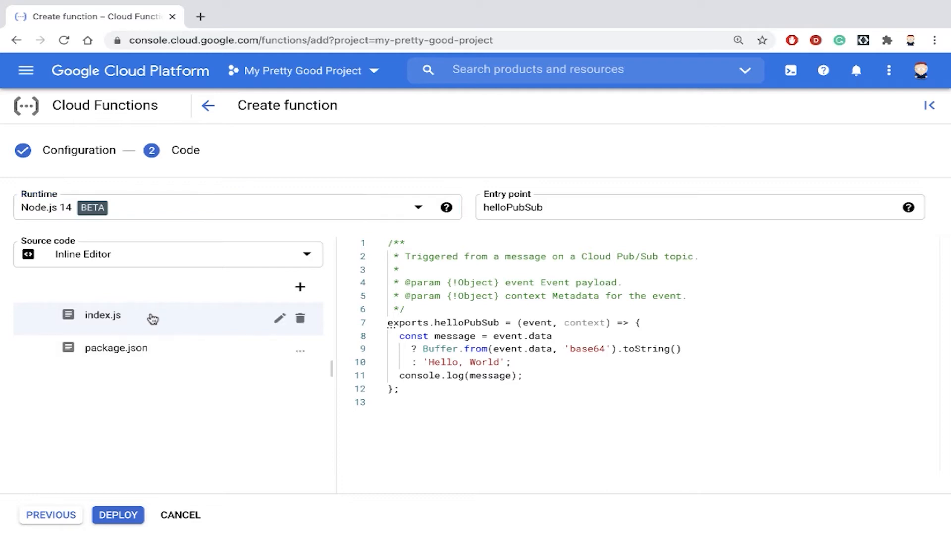
mouse_move(95, 320)
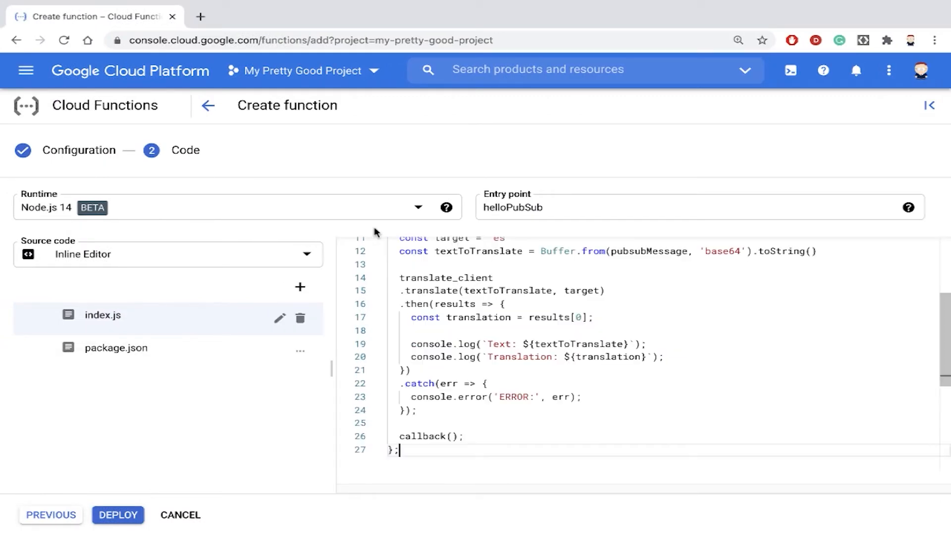
Review the index.js translate code, highlighting event, textToTranslate and the Translation log line.
scroll(up, 3)
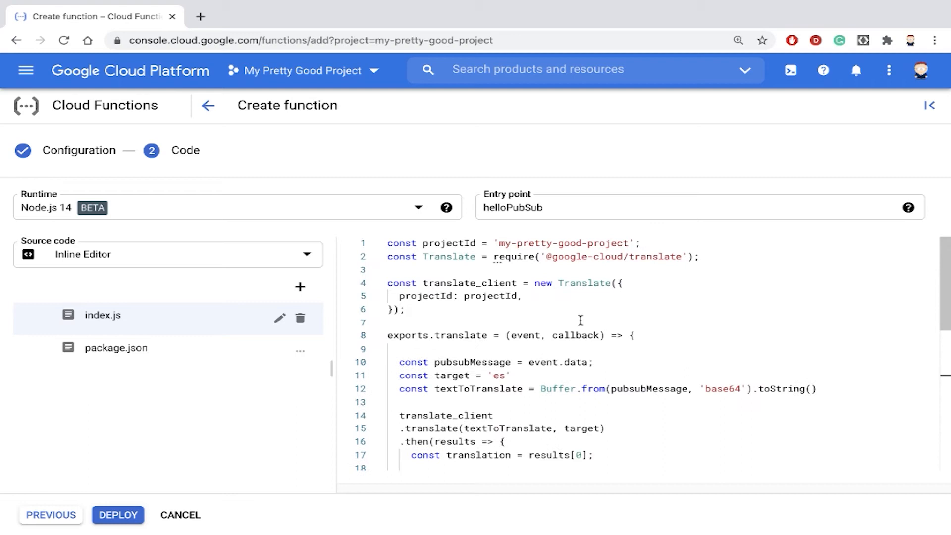
mouse_move(489, 256)
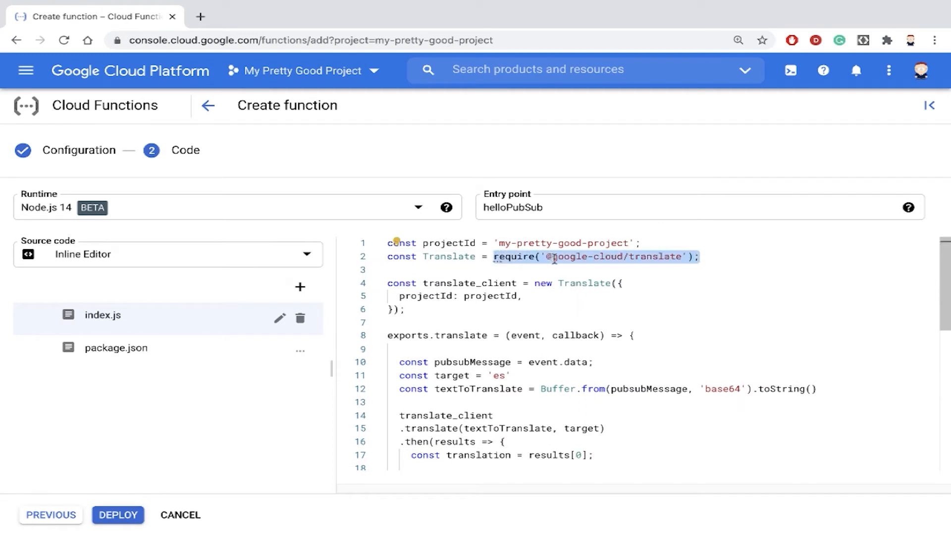
scroll(down, 3)
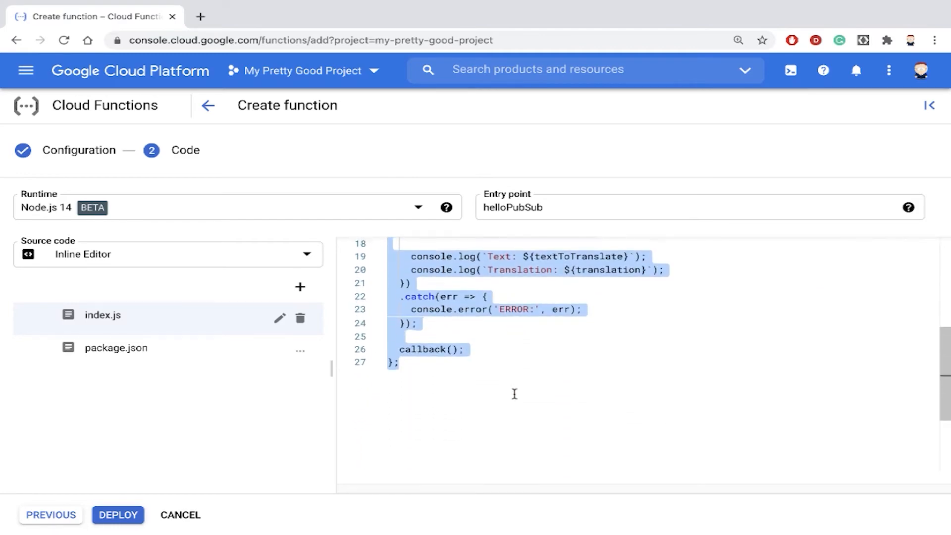
scroll(up, 3)
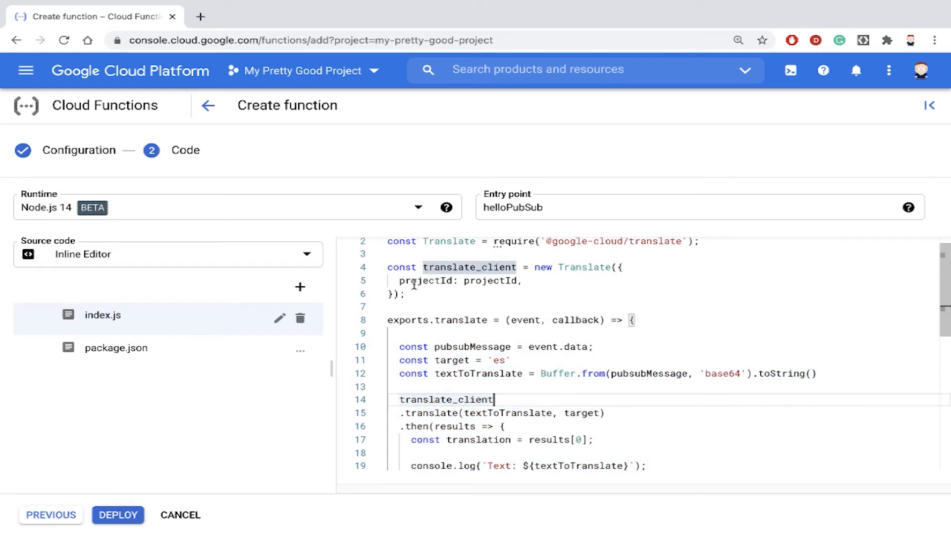
mouse_move(525, 320)
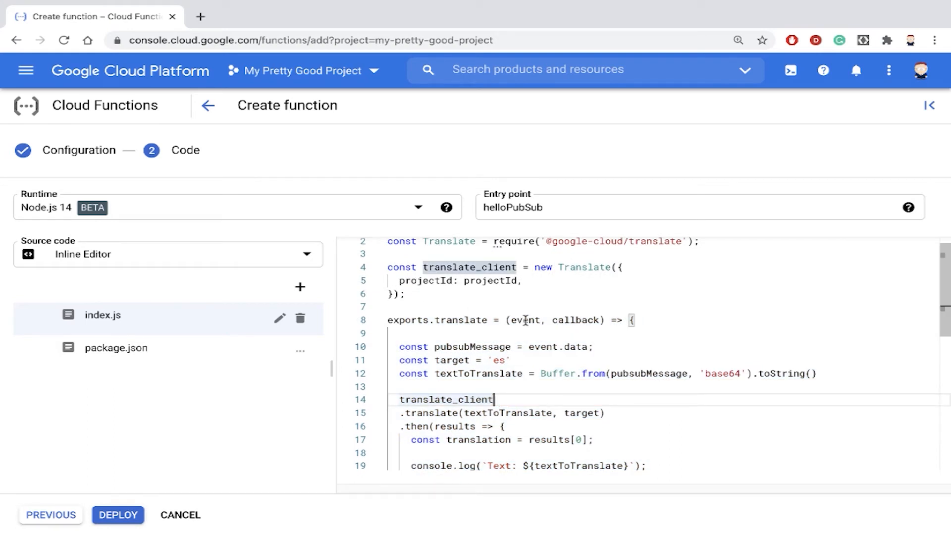
double_click(524, 320)
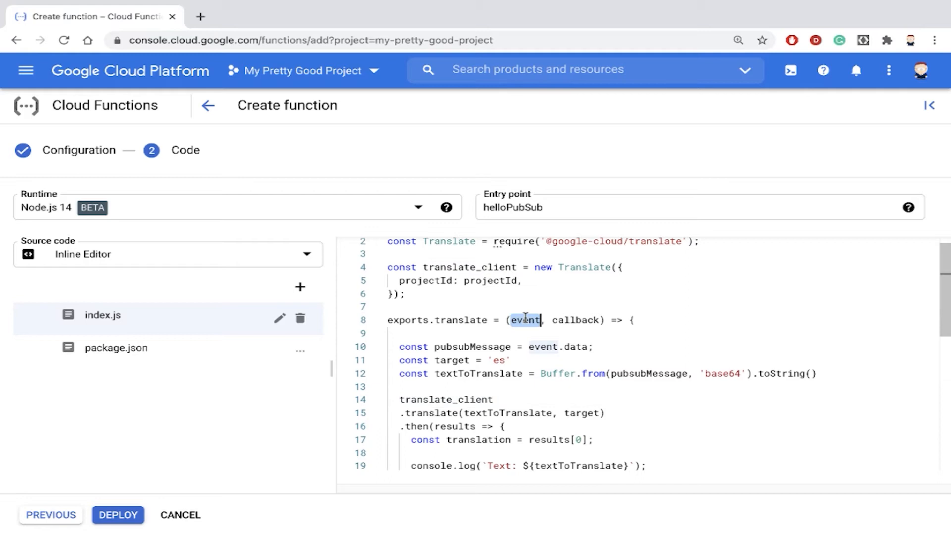
scroll(down, 3)
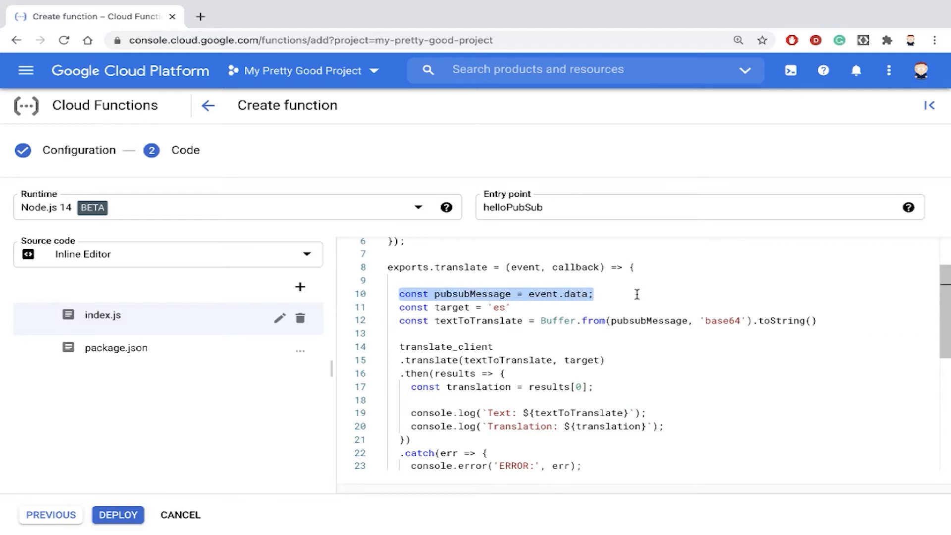
scroll(down, 3)
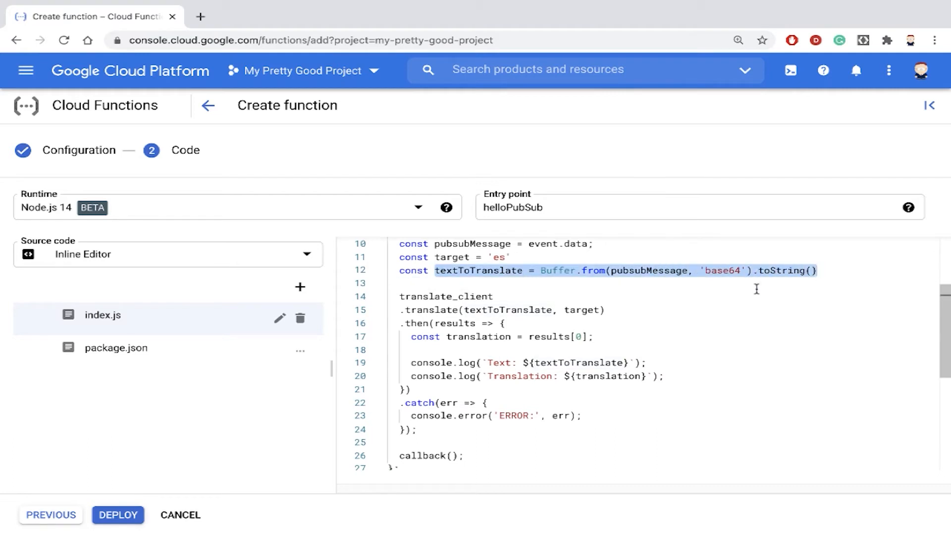
mouse_move(762, 255)
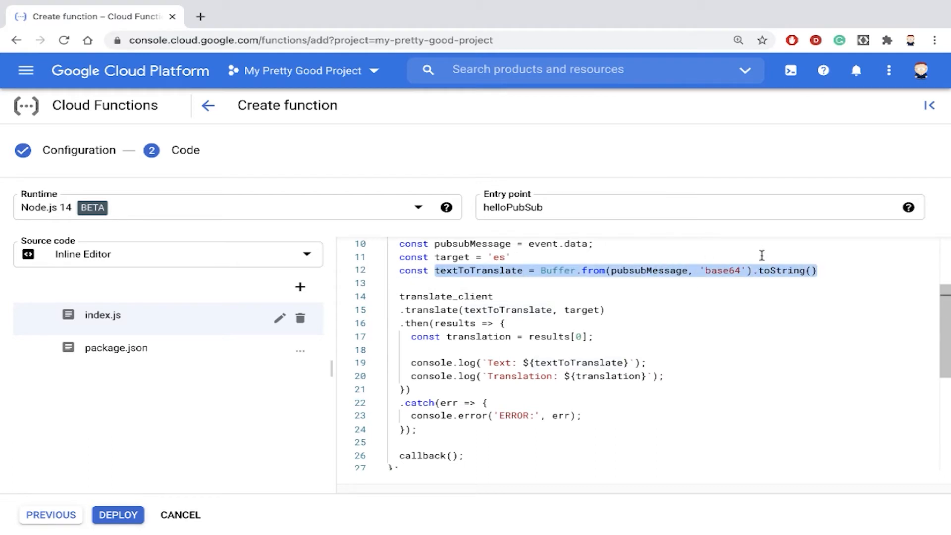
click(470, 271)
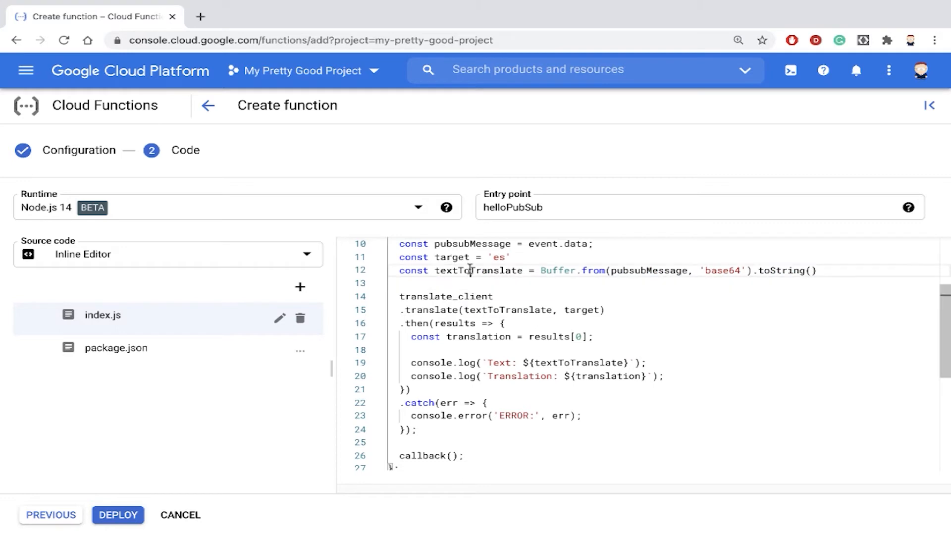
double_click(475, 276)
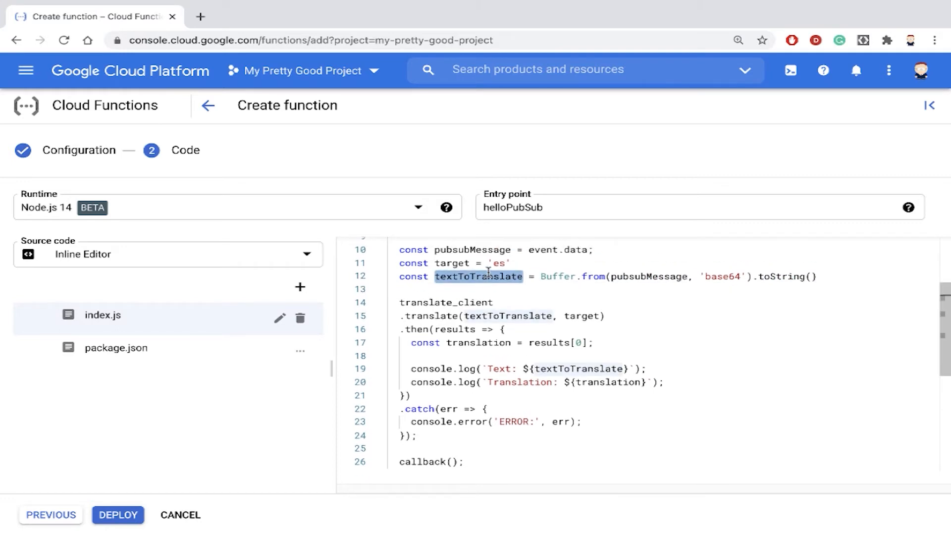
scroll(down, 3)
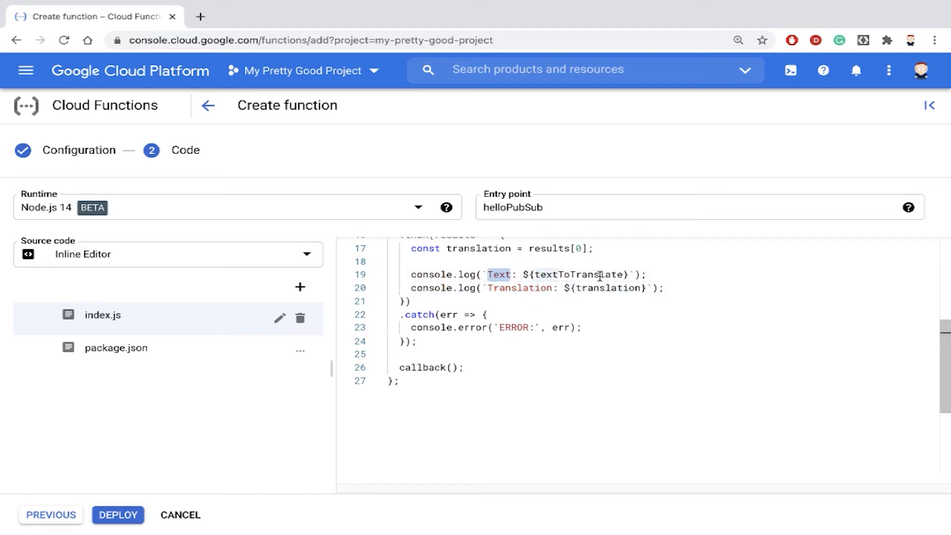
double_click(518, 287)
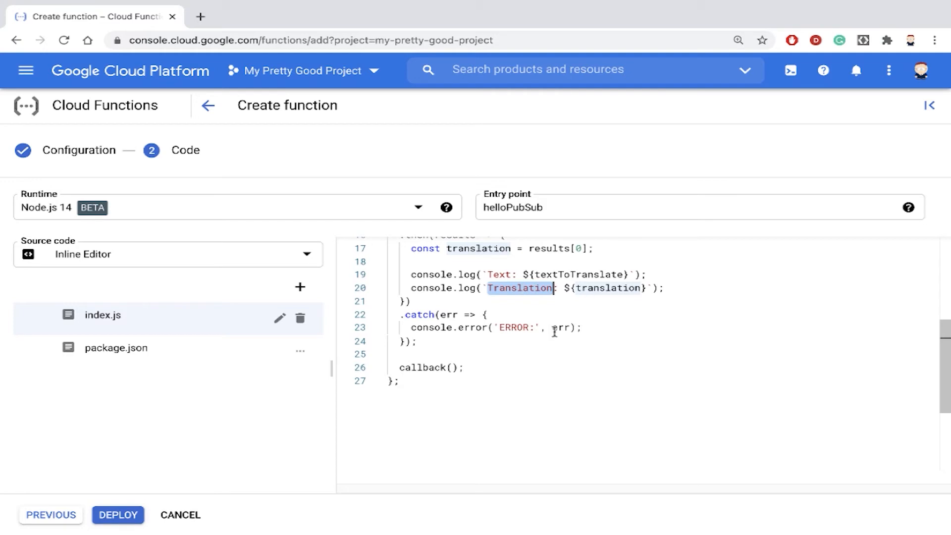
mouse_move(115, 346)
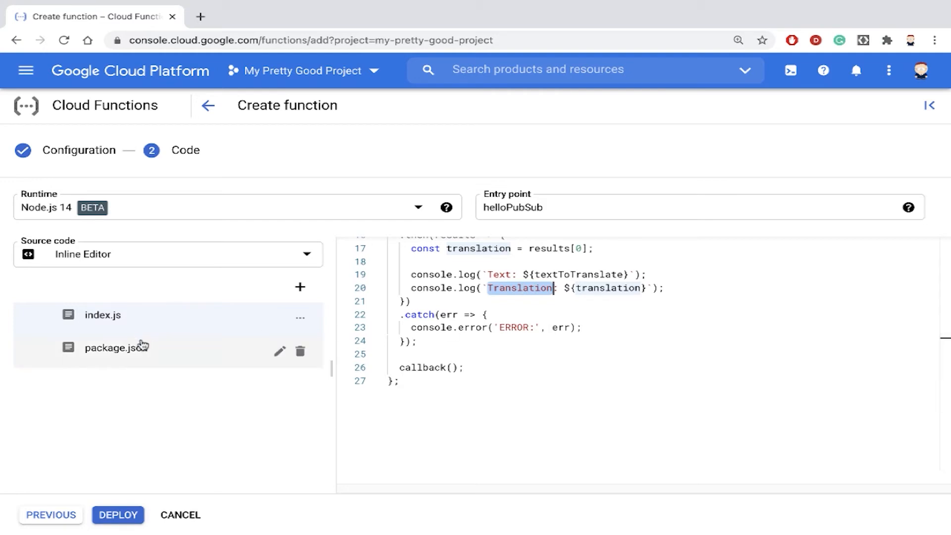
Open package.json and copy the prepared demo-pubsub JSON draft from VS Code.
click(116, 347)
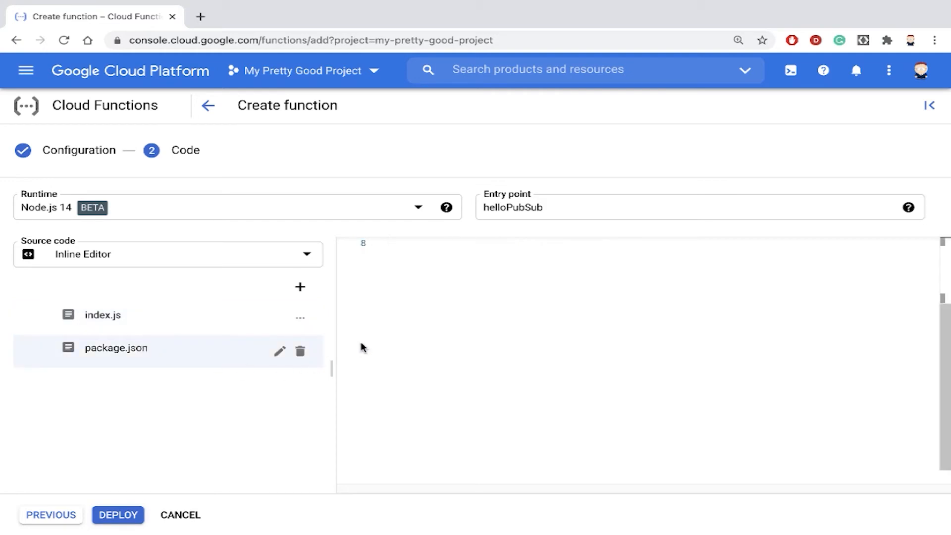
click(115, 347)
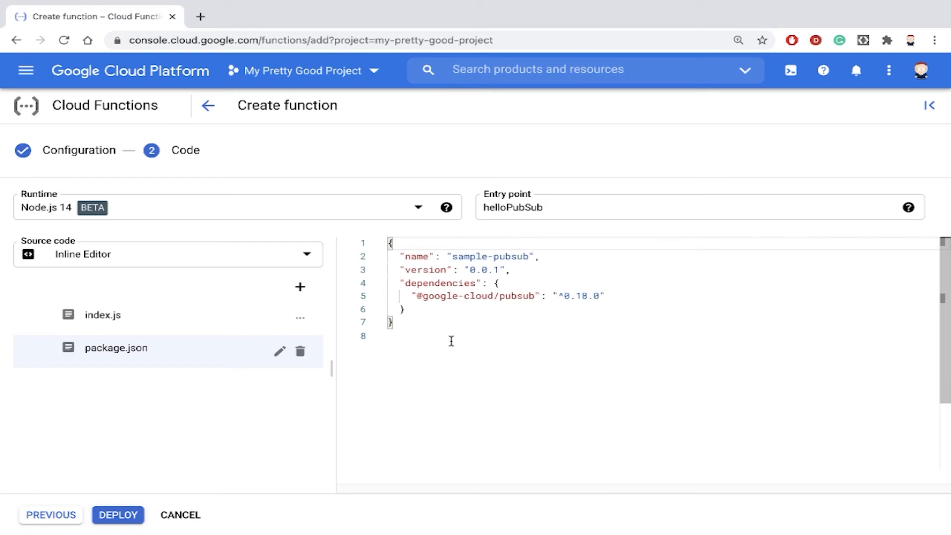
click(322, 12)
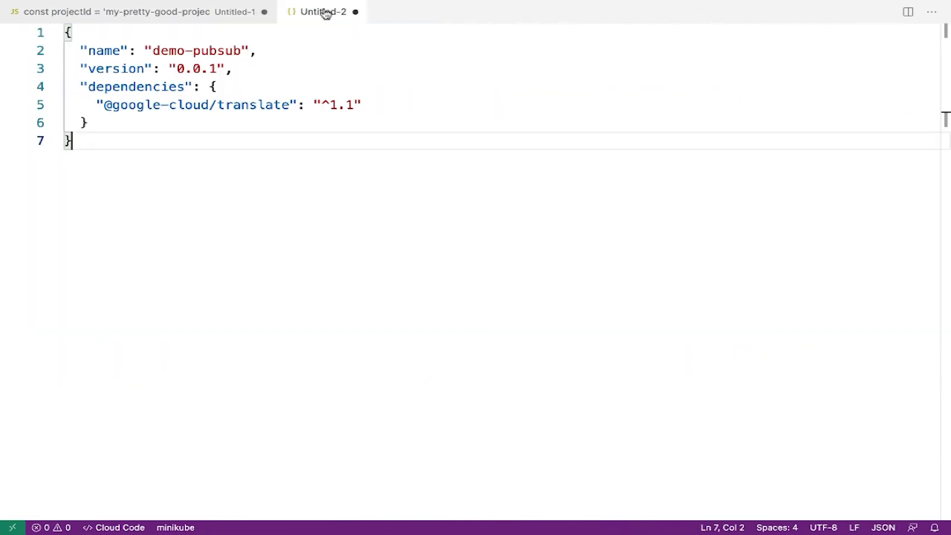
key(ctrl+a)
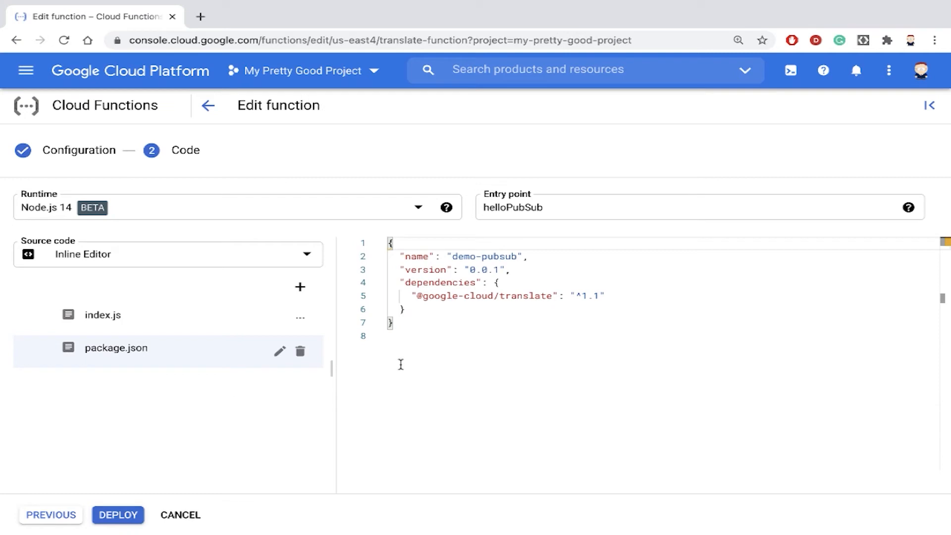
mouse_move(517, 322)
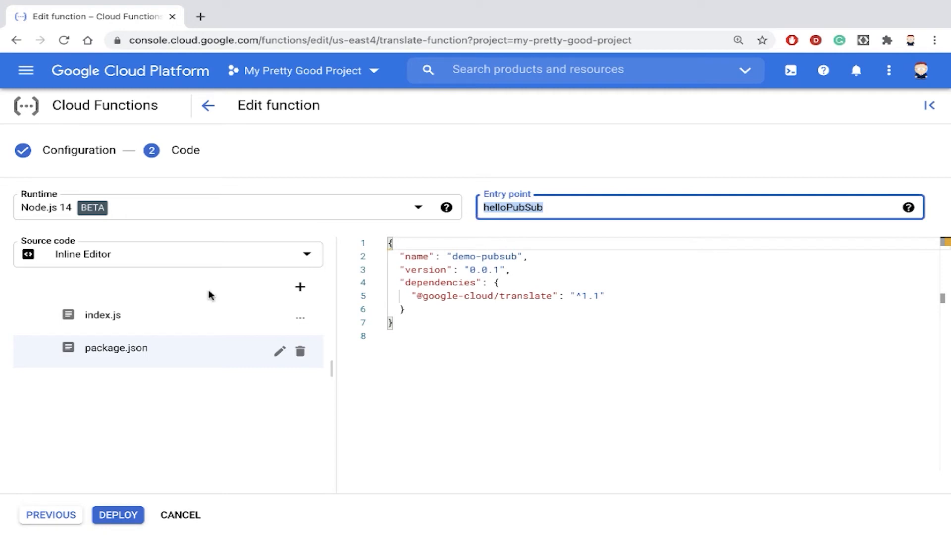
Change the entry point from helloPubSub to 'translate' and deploy translate-function.
click(103, 314)
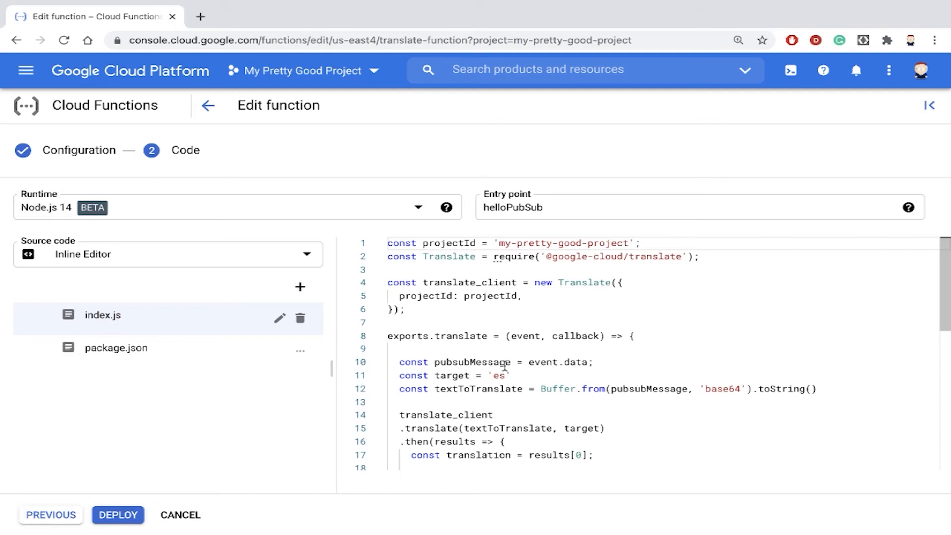
mouse_move(435, 335)
text(translate)
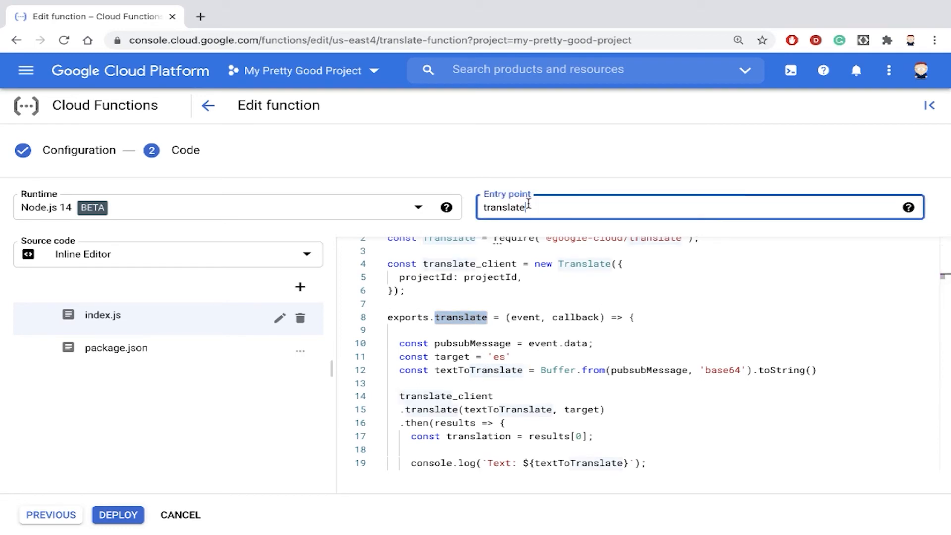
click(118, 515)
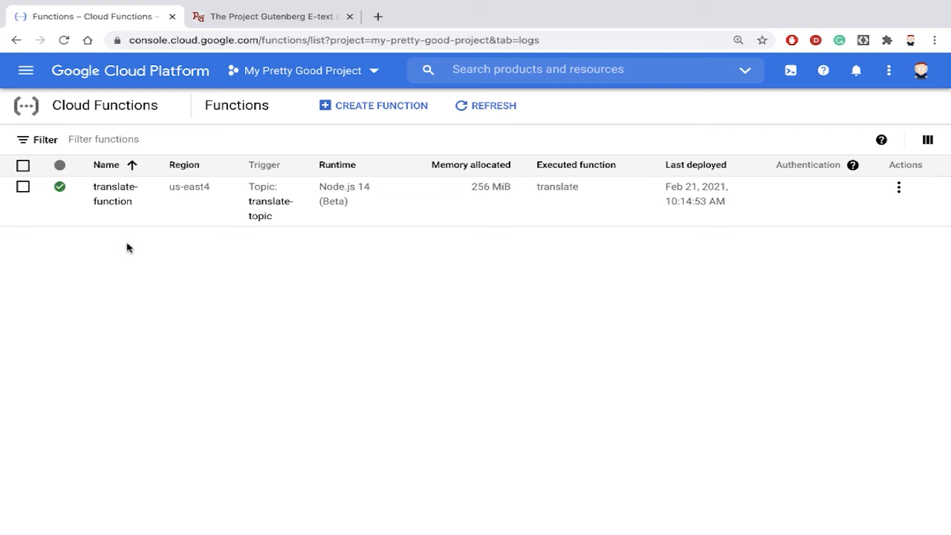
Navigate through Big Data > Pub/Sub Topics to translate-topic's details page.
click(25, 70)
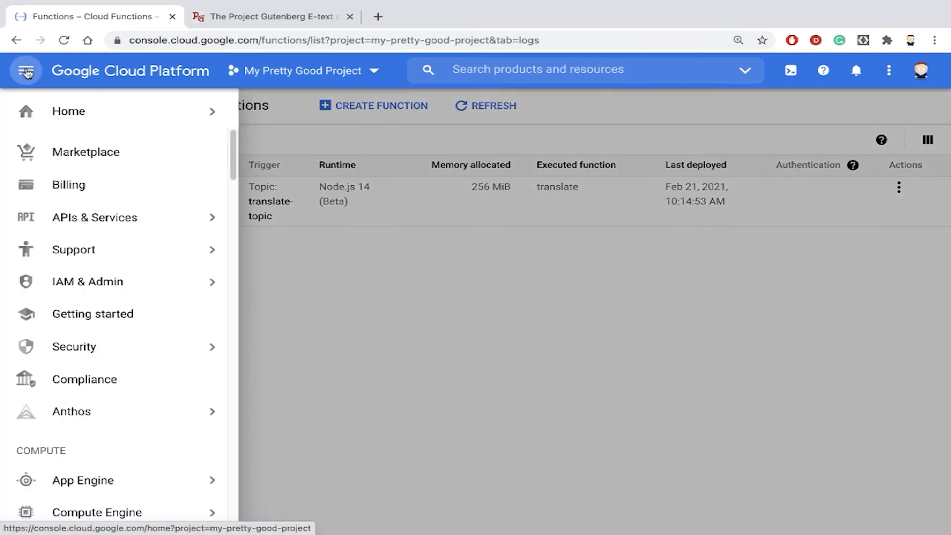
scroll(down, 3)
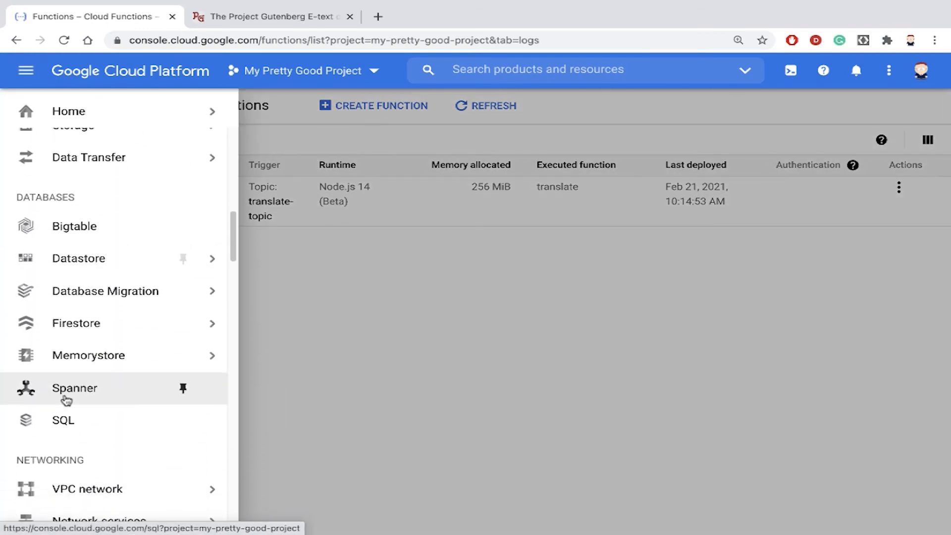
scroll(down, 3)
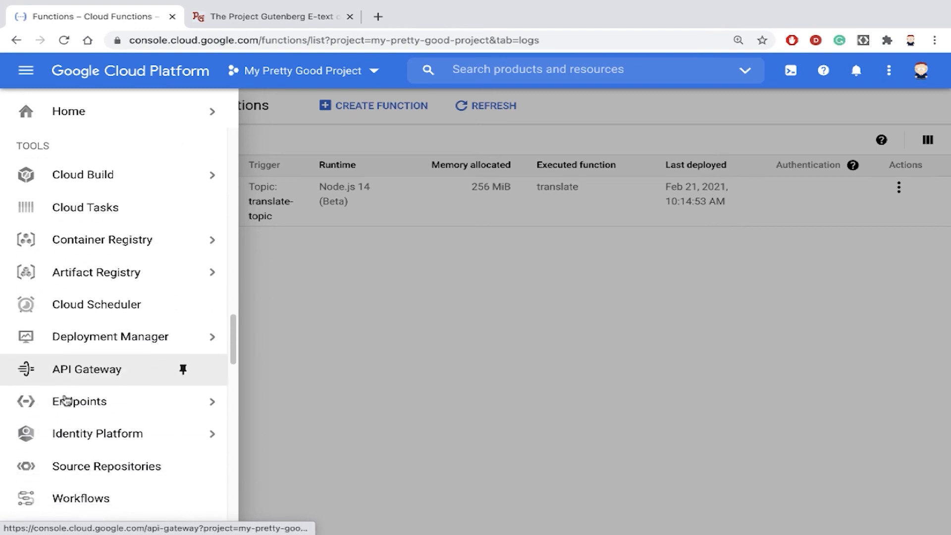
scroll(down, 3)
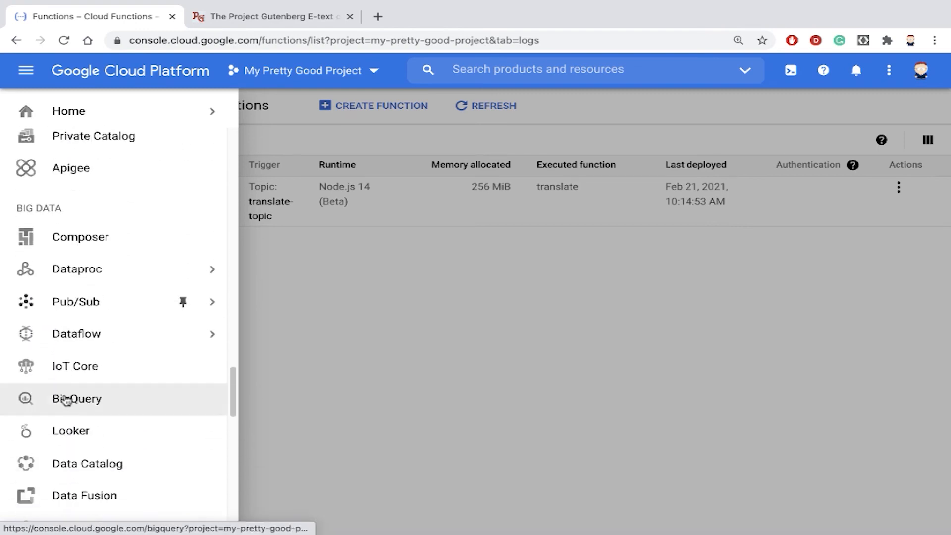
click(75, 301)
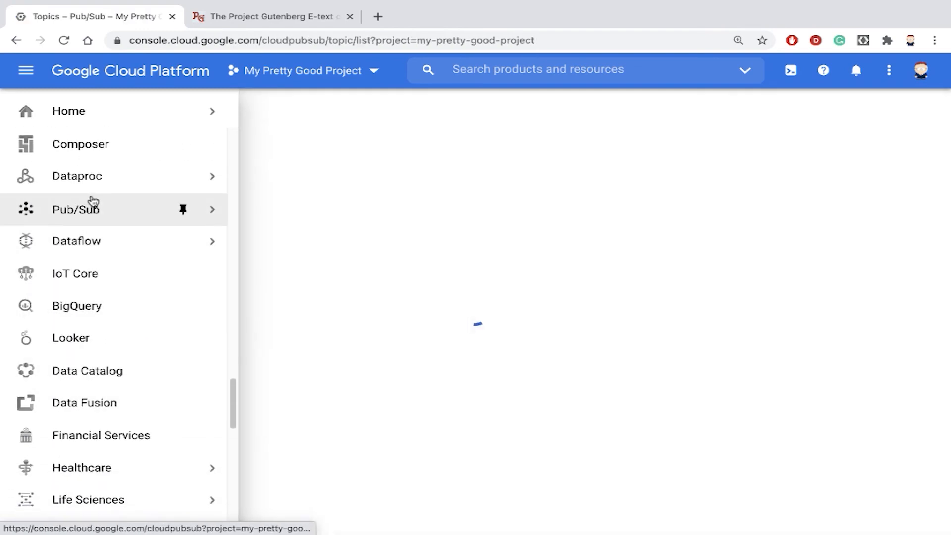
click(75, 209)
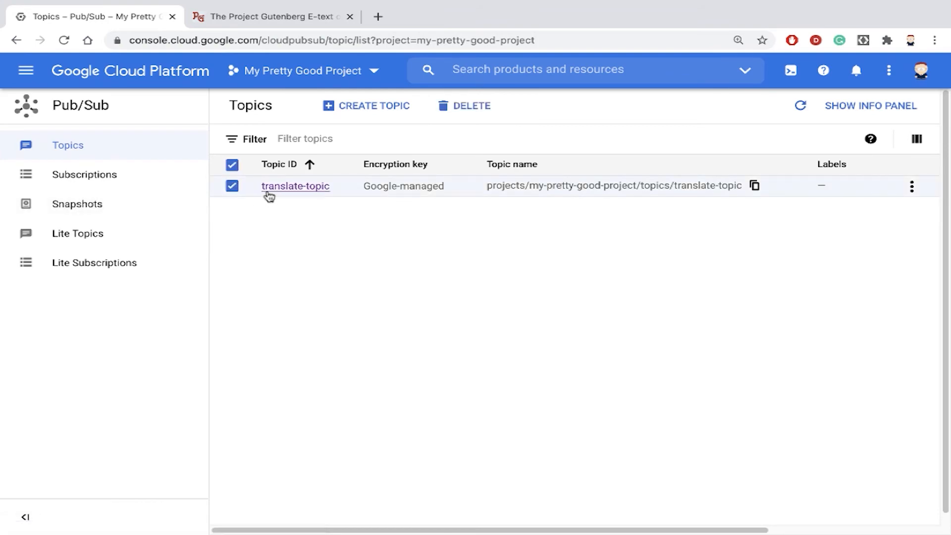
click(295, 186)
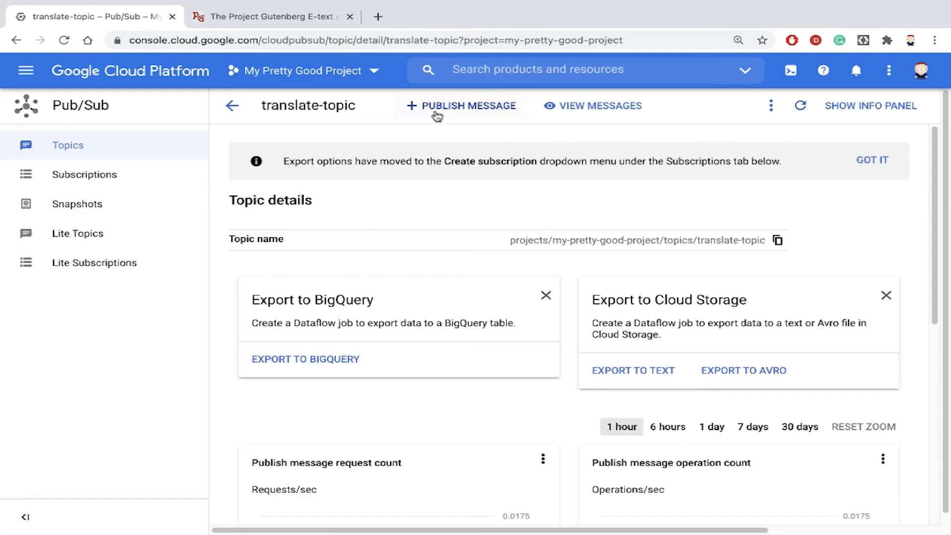
Publish two Dorothy paragraphs copied from the Gutenberg book as a translate-topic message.
click(461, 105)
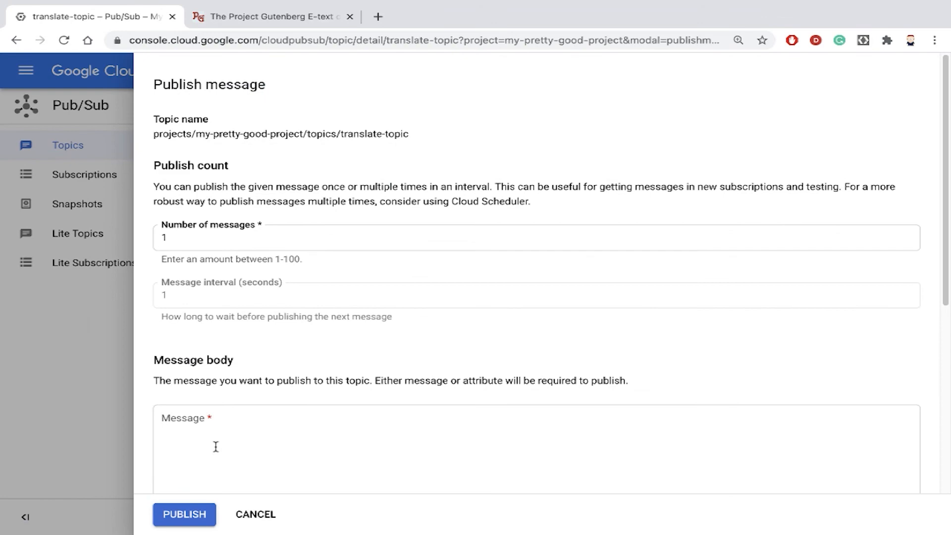
click(274, 16)
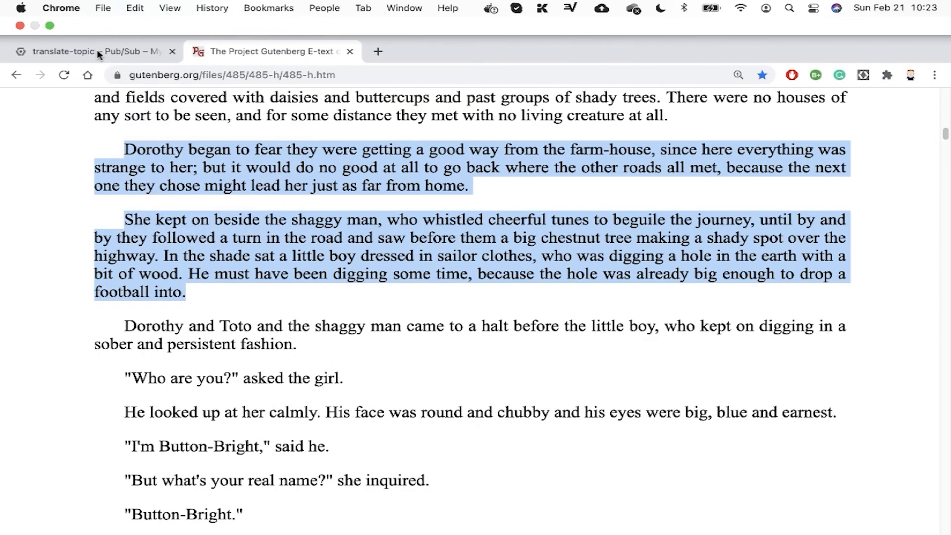
click(91, 51)
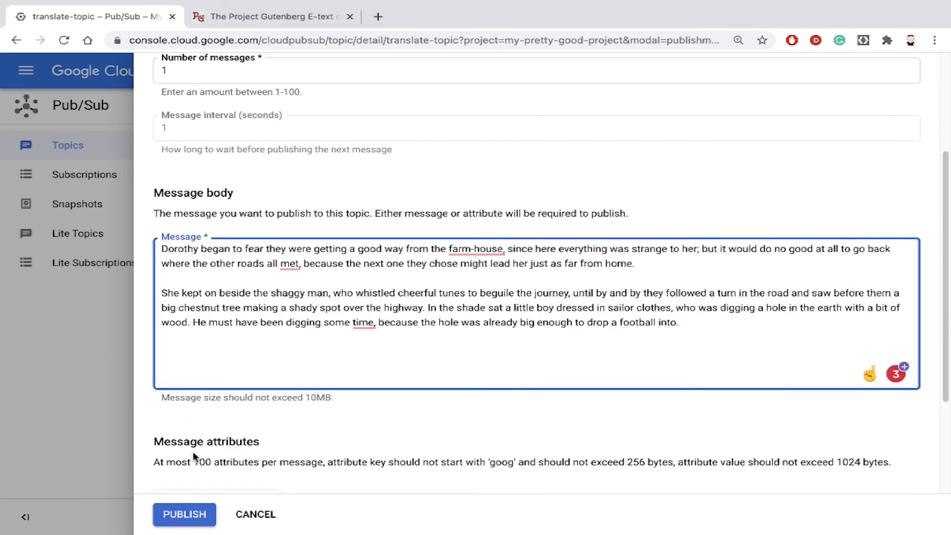
click(183, 513)
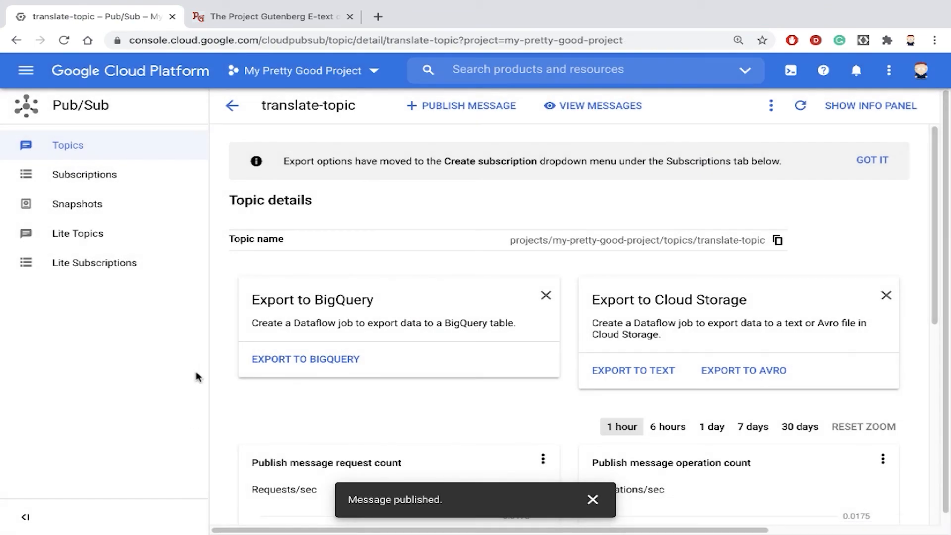
click(25, 71)
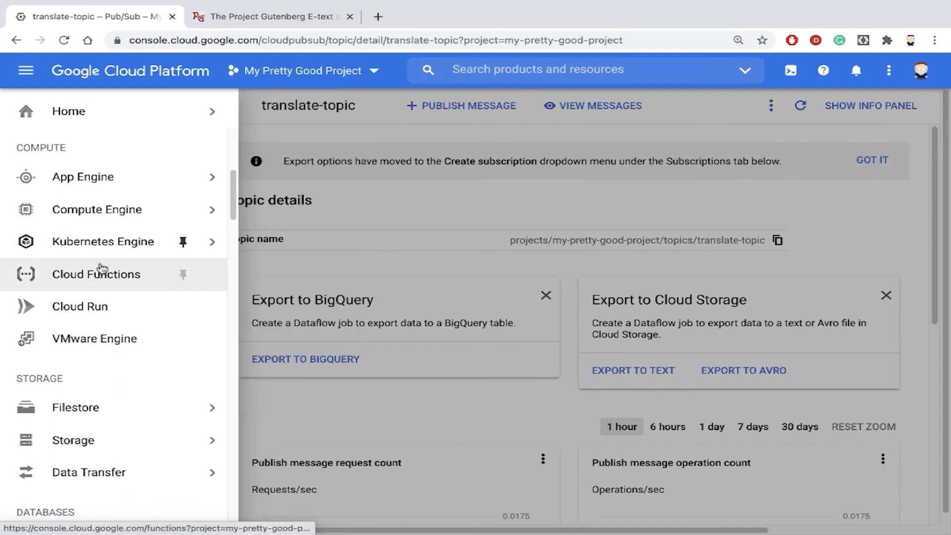
View translate-function's logs showing the Dorothy text, its Spanish translation and a callback error.
click(95, 273)
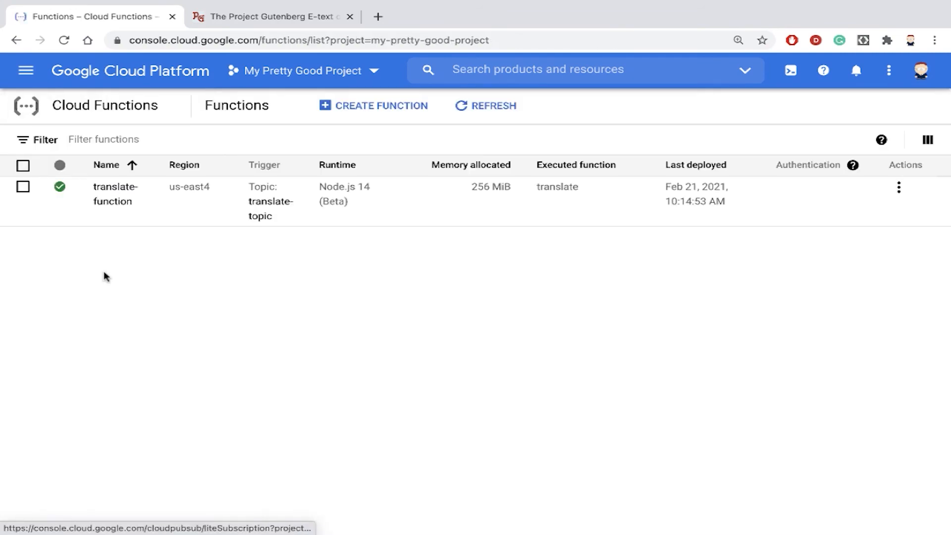
click(114, 194)
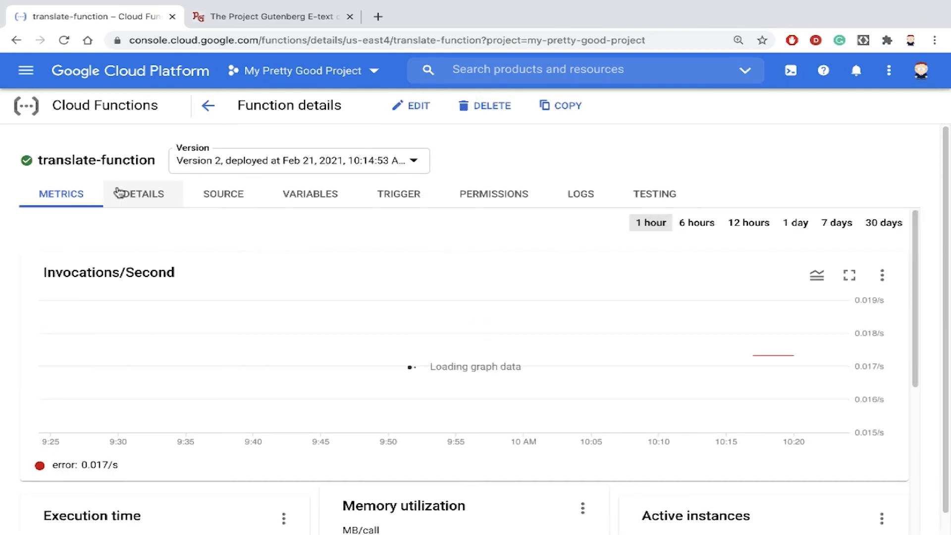
mouse_move(431, 276)
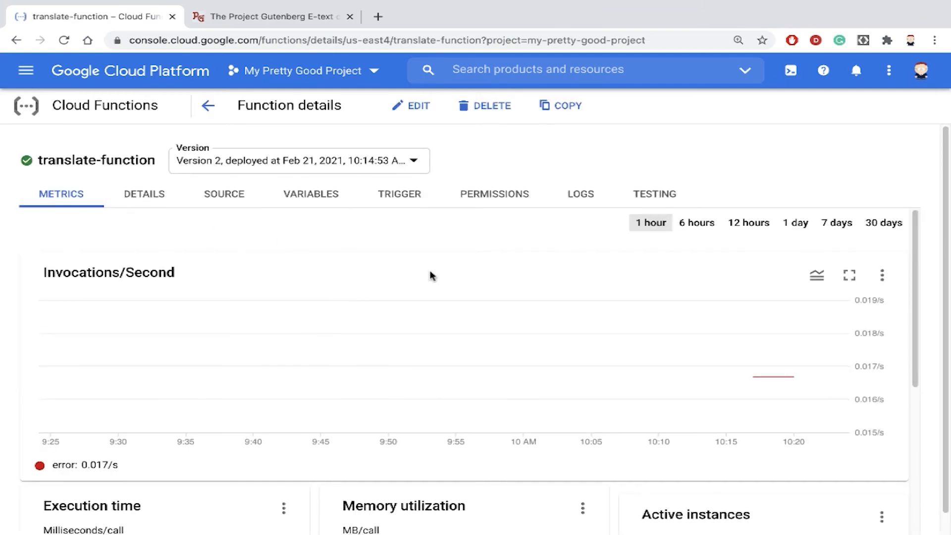
click(579, 194)
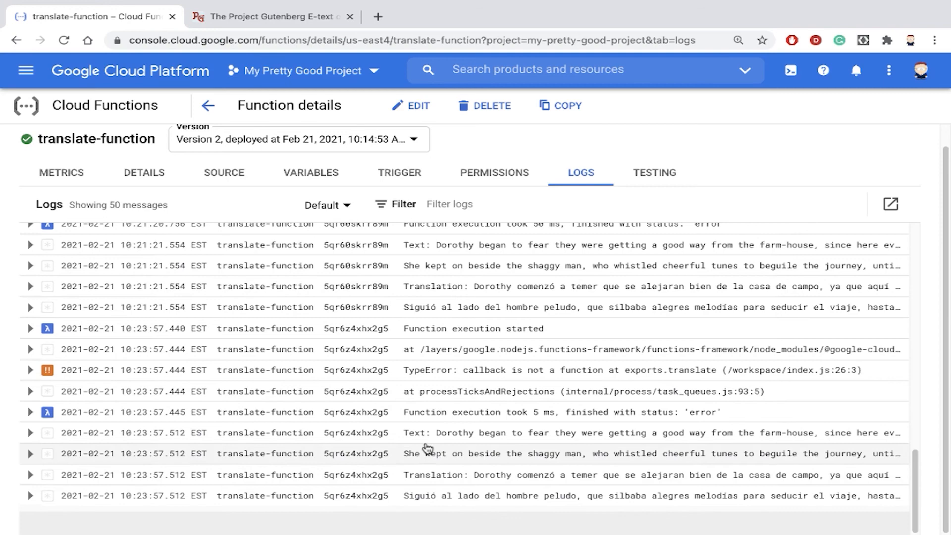
mouse_move(713, 442)
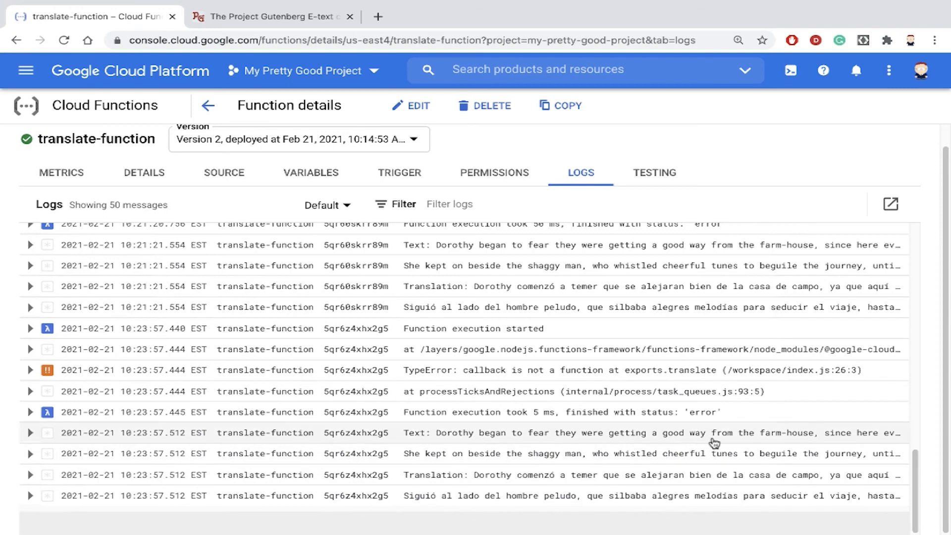
mouse_move(492, 437)
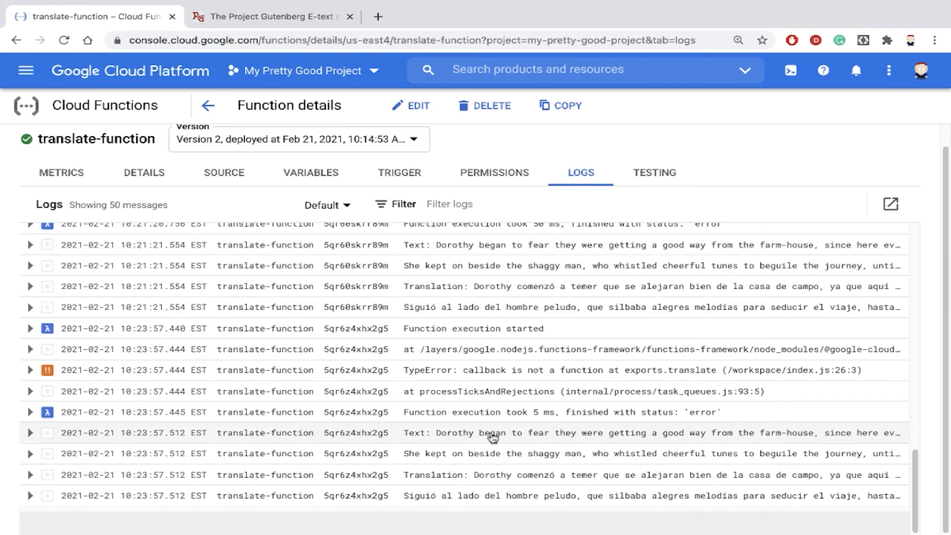
mouse_move(700, 436)
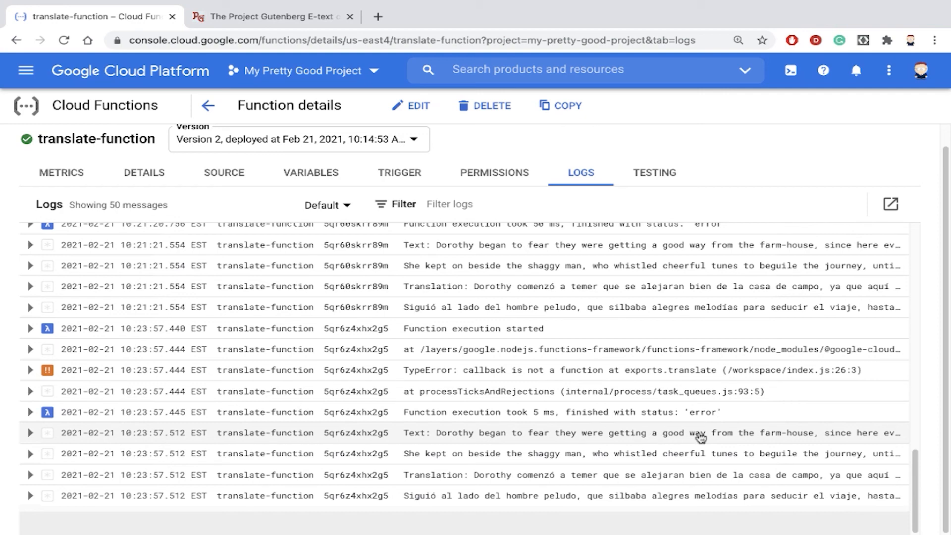
mouse_move(716, 437)
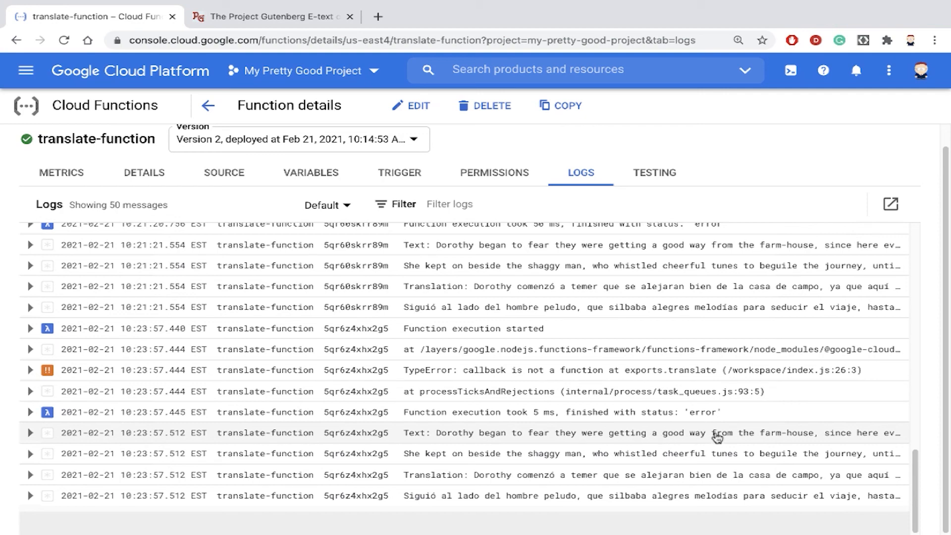
mouse_move(589, 475)
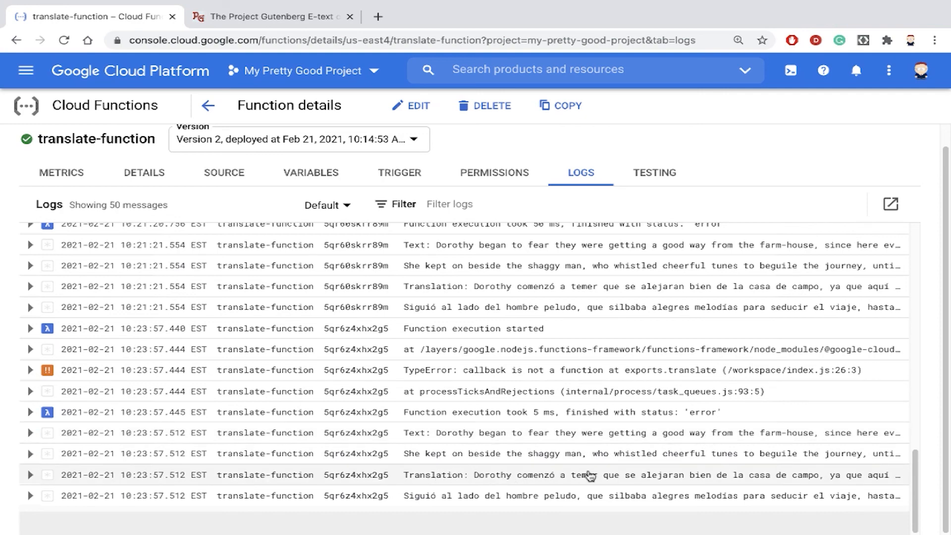